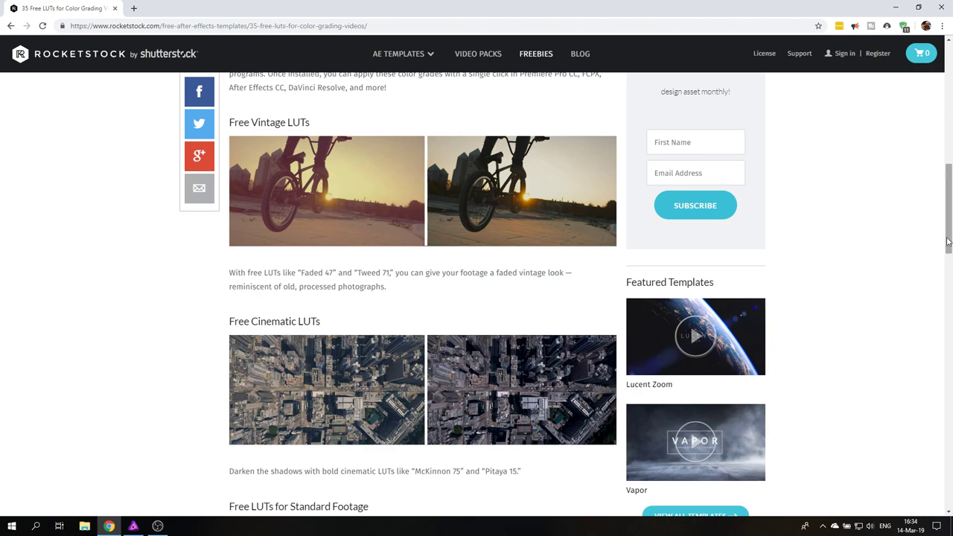
Step: Add a 3D LUT adjustment layer above the portrait and move its settings off the face
scroll(up, 3)
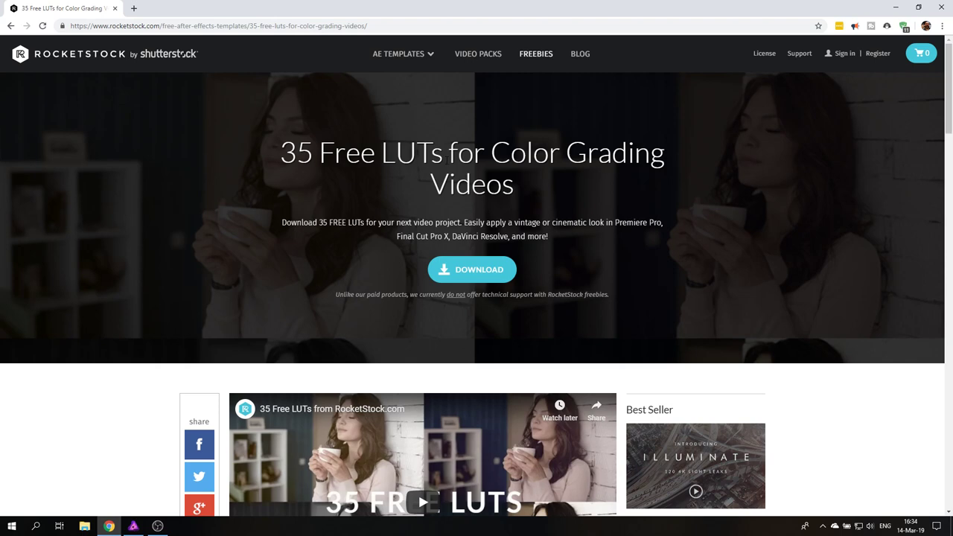
mouse_move(440, 250)
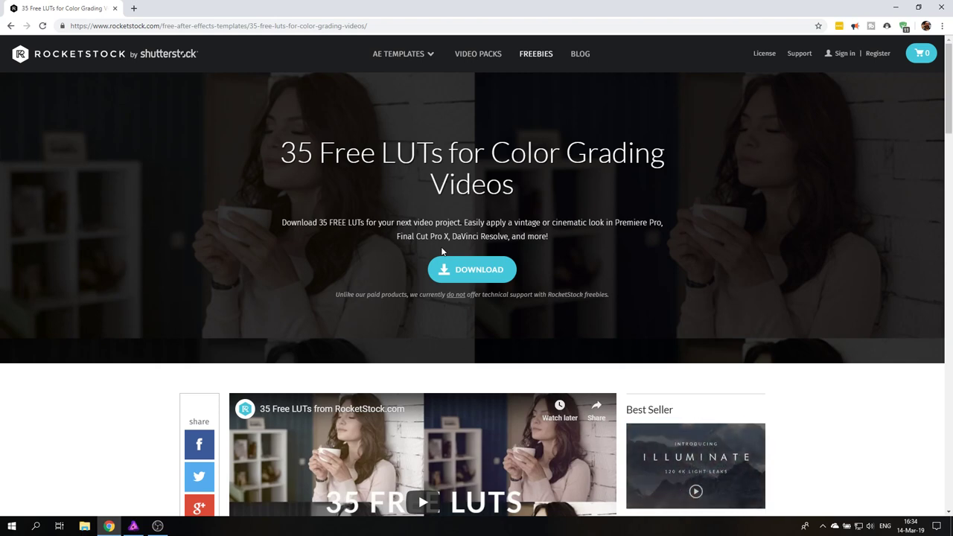
scroll(down, 3)
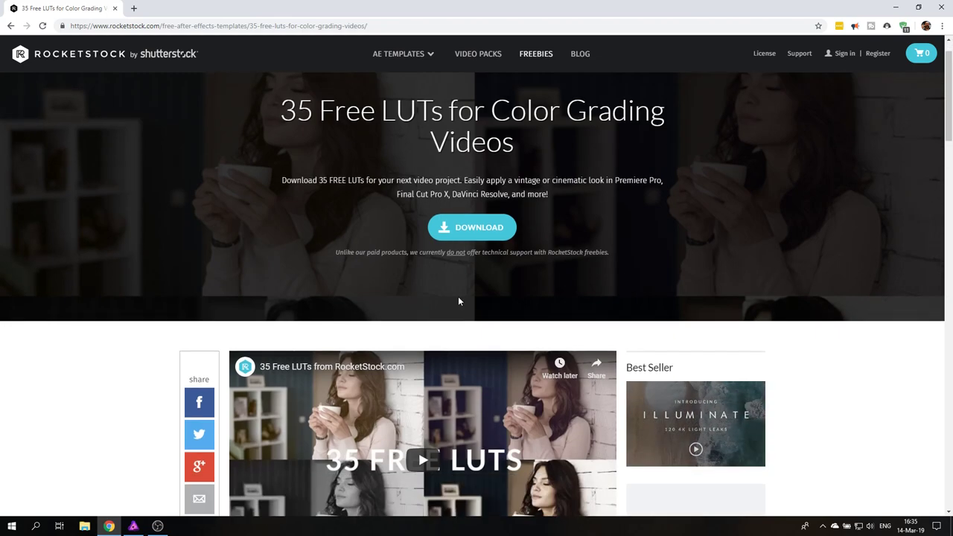
scroll(down, 3)
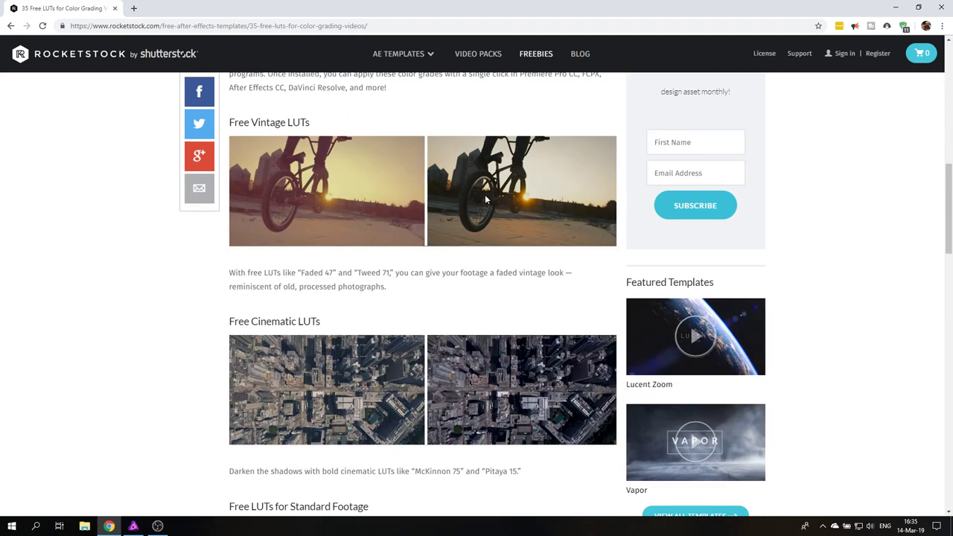
mouse_move(517, 316)
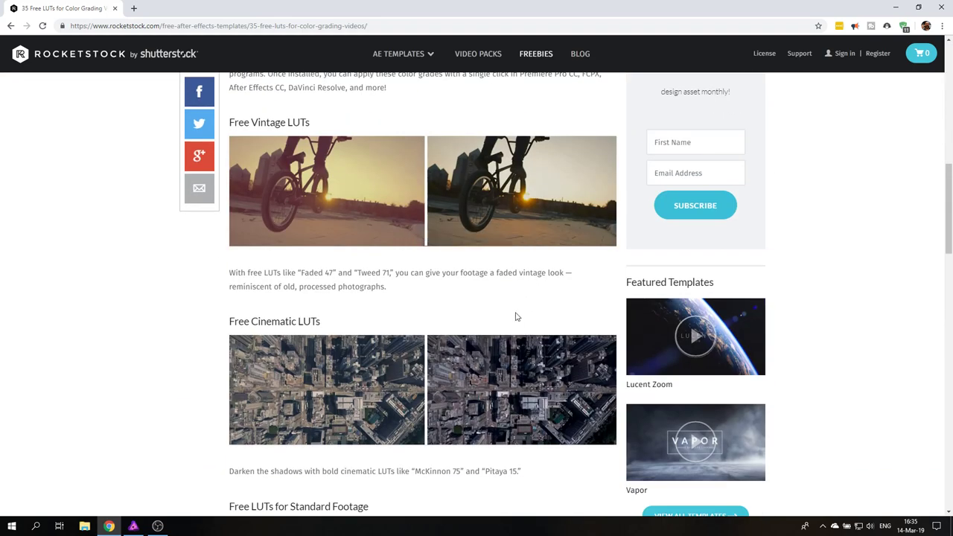
mouse_move(163, 348)
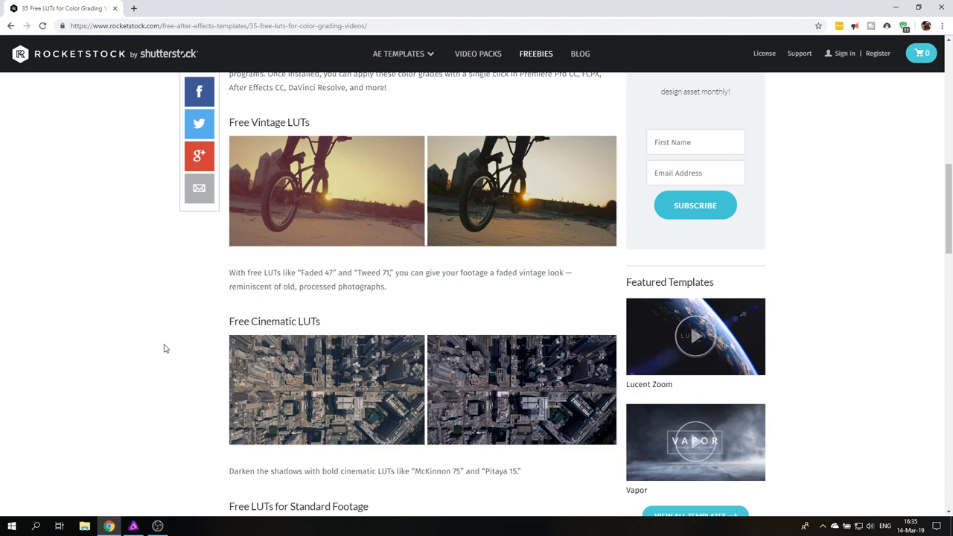
scroll(down, 3)
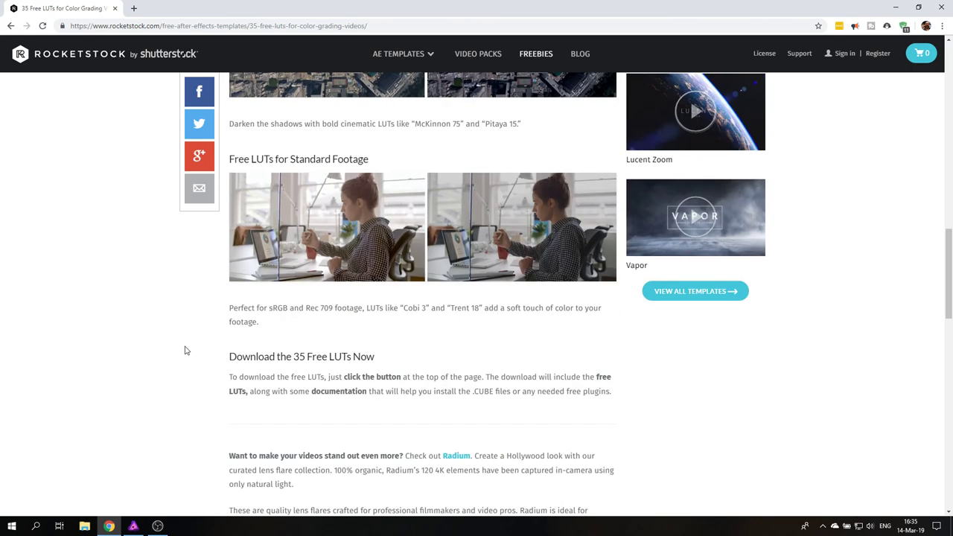
scroll(down, 3)
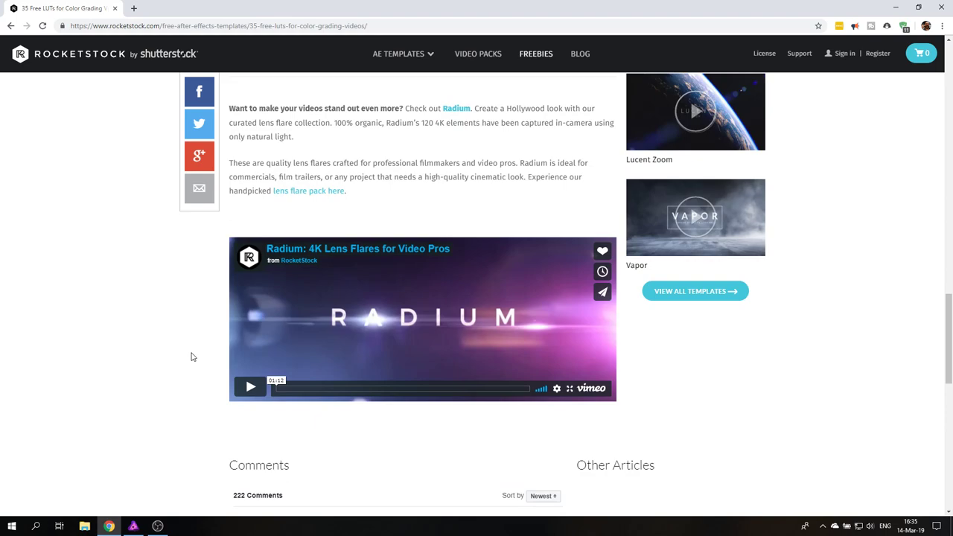
scroll(up, 3)
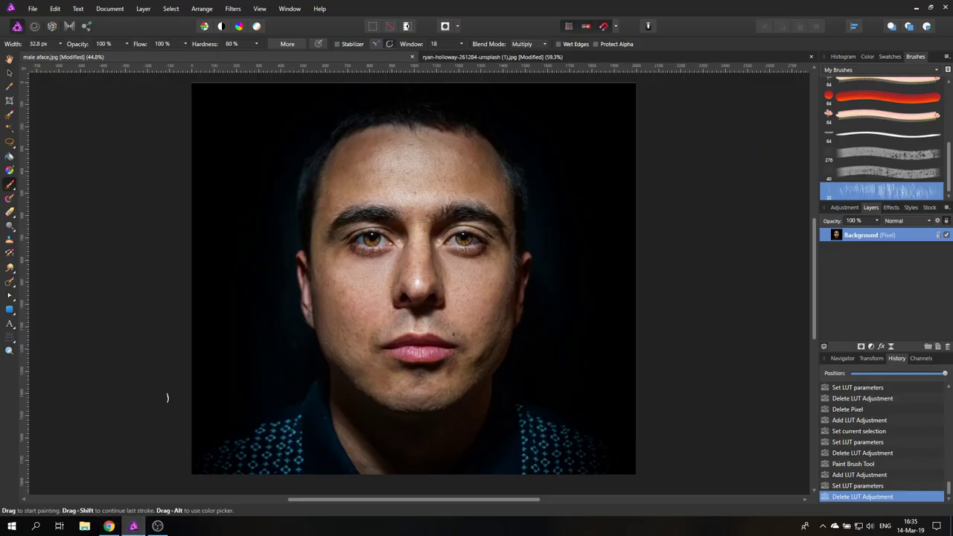
mouse_move(532, 283)
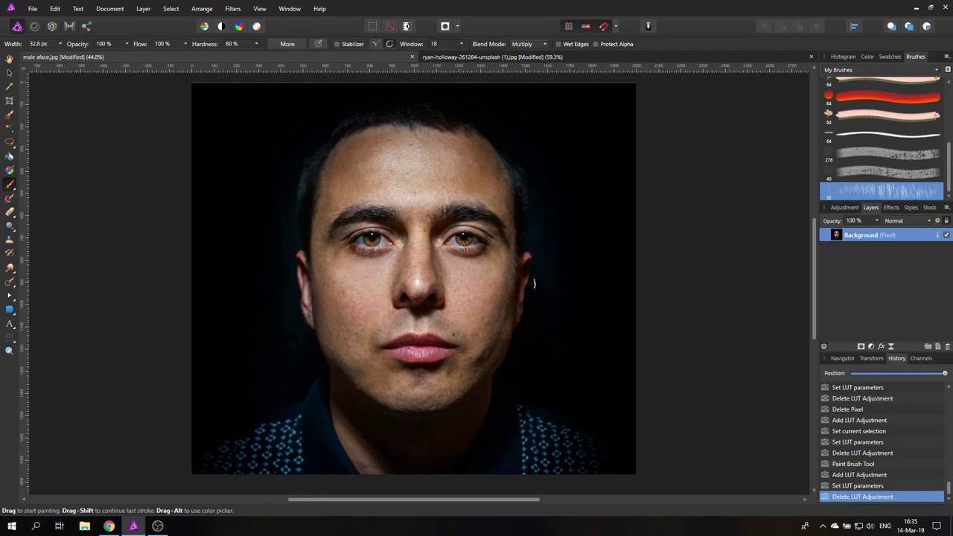
mouse_move(530, 283)
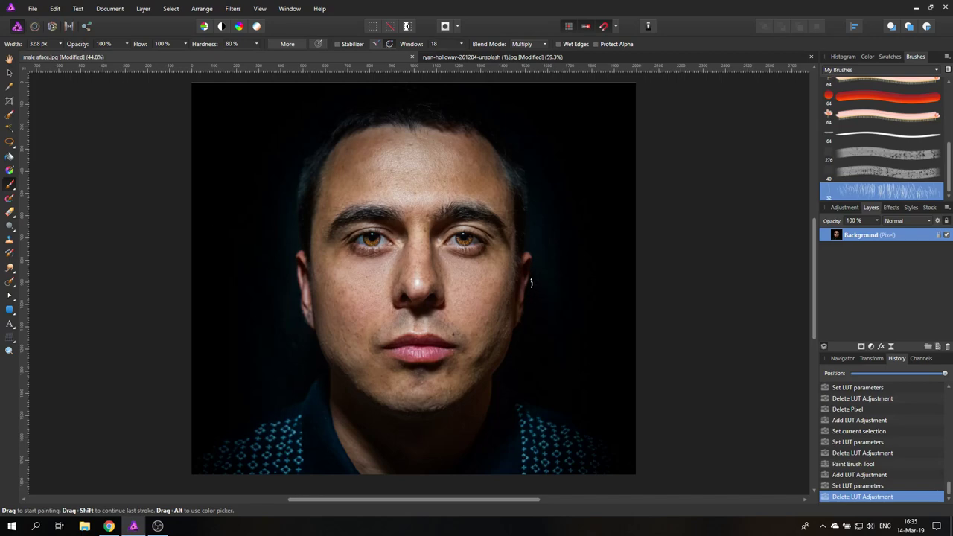
mouse_move(523, 278)
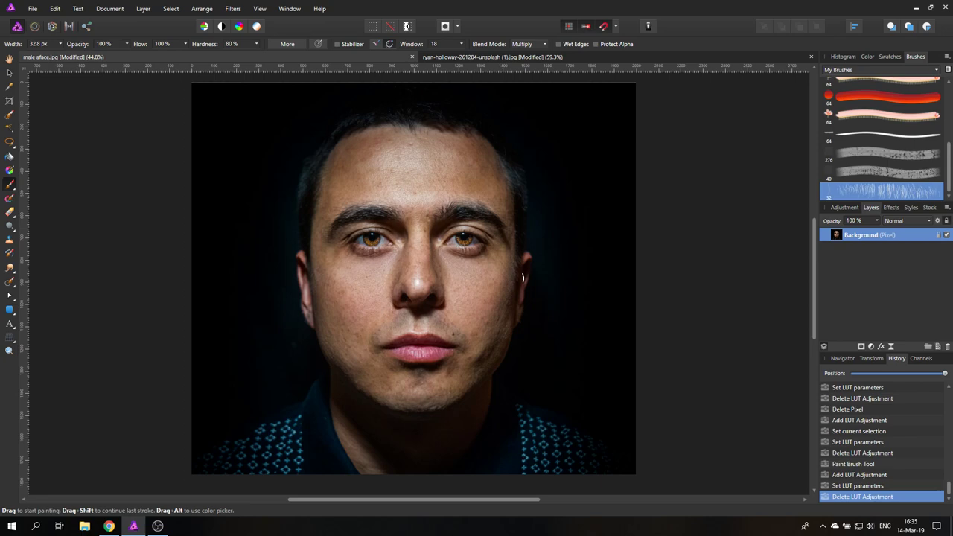
mouse_move(800, 271)
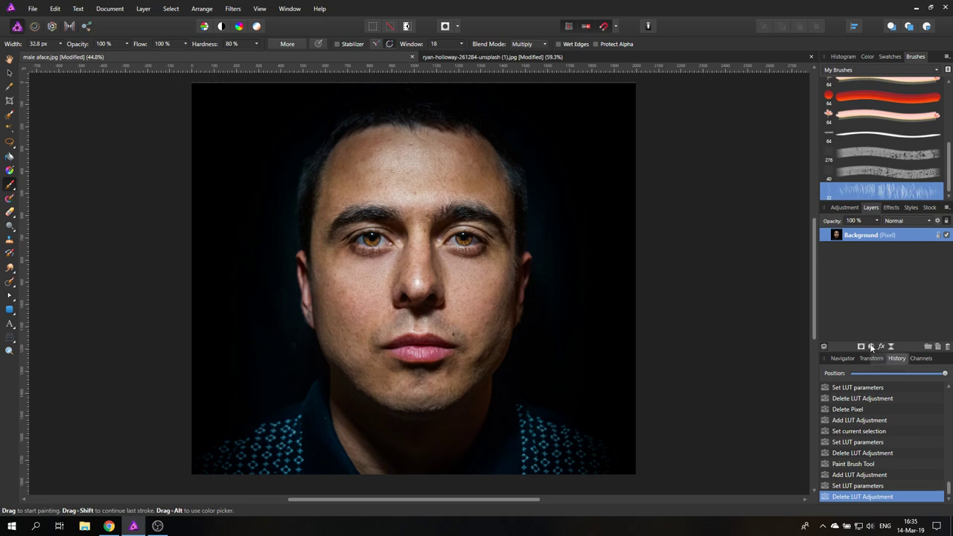
click(869, 345)
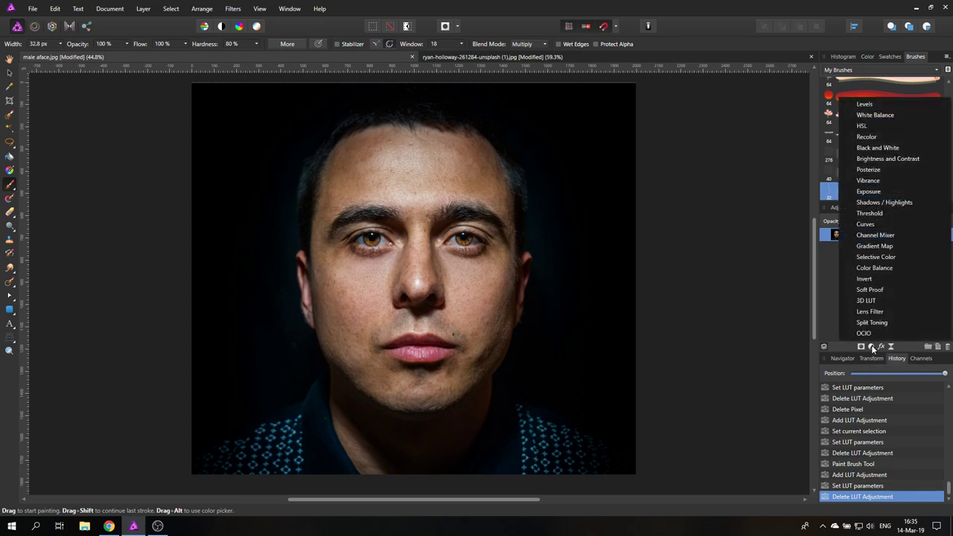
mouse_move(866, 301)
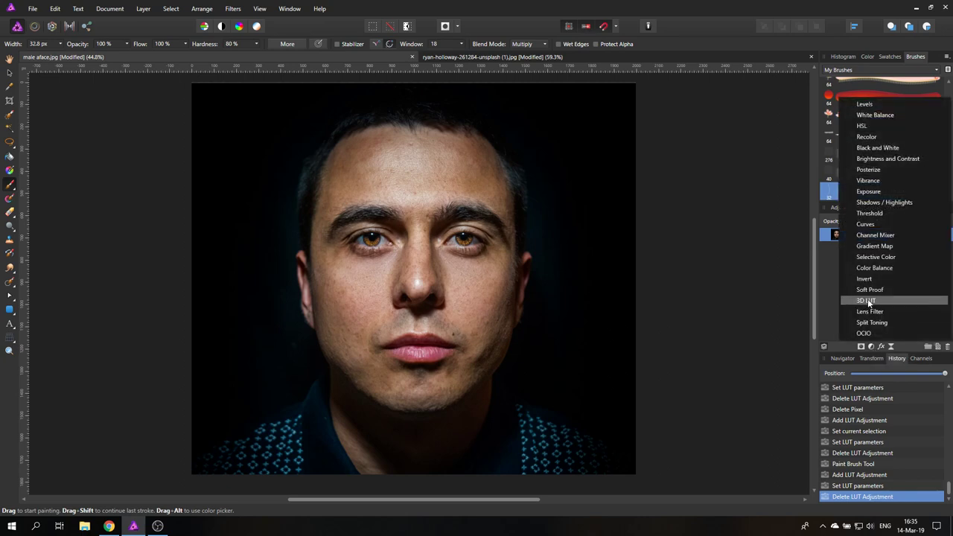
click(865, 300)
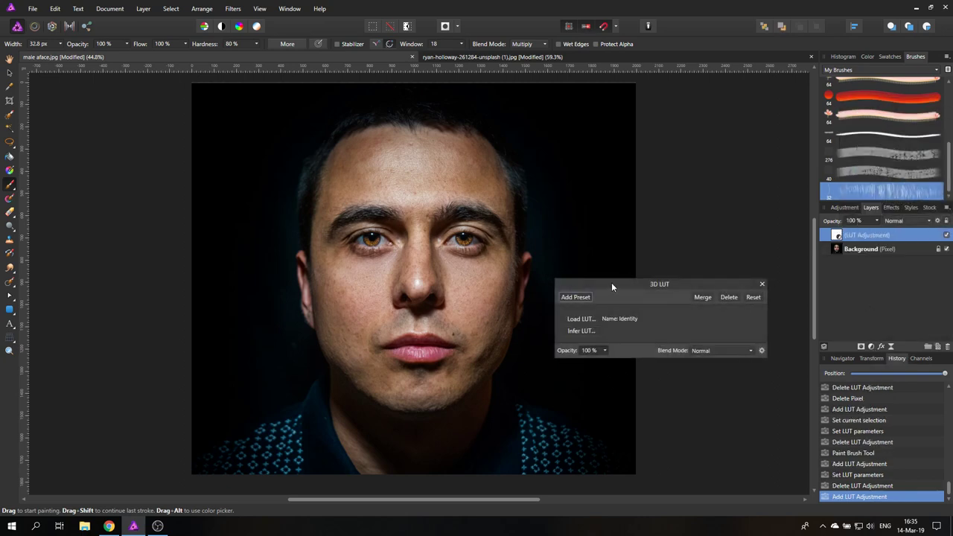
drag(657, 282, 636, 259)
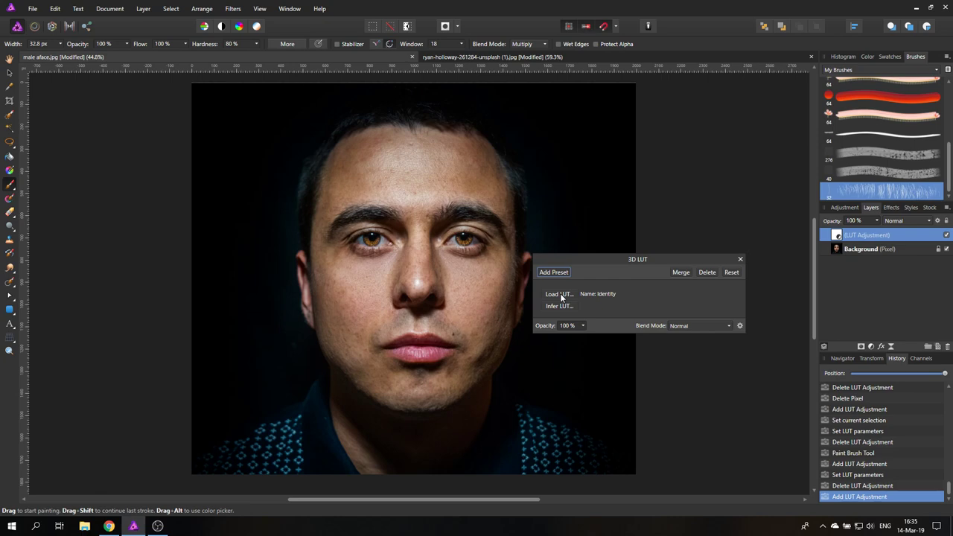
mouse_move(562, 308)
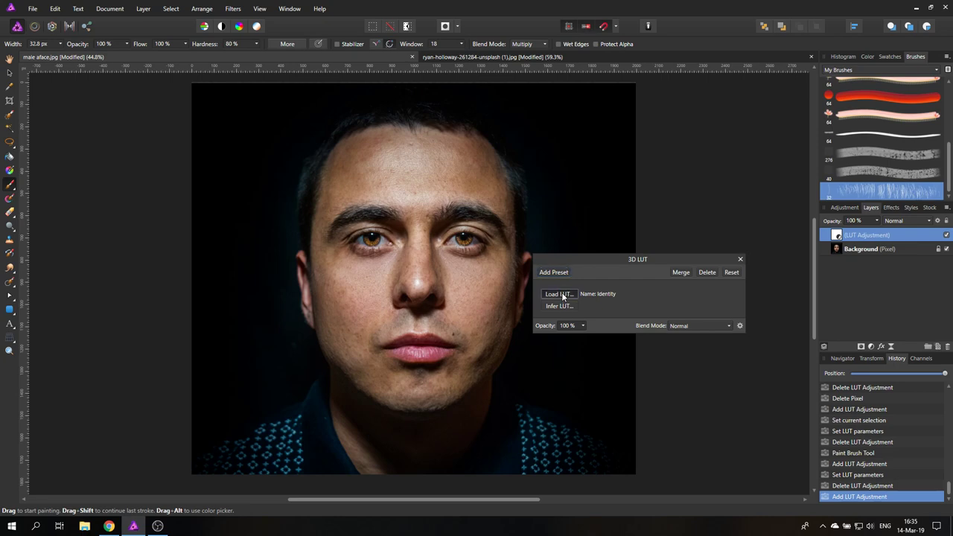
Step: Load the Fusion 88 .CUBE file from the 35 Free LUTs folder into the 3D LUT adjustment
click(557, 293)
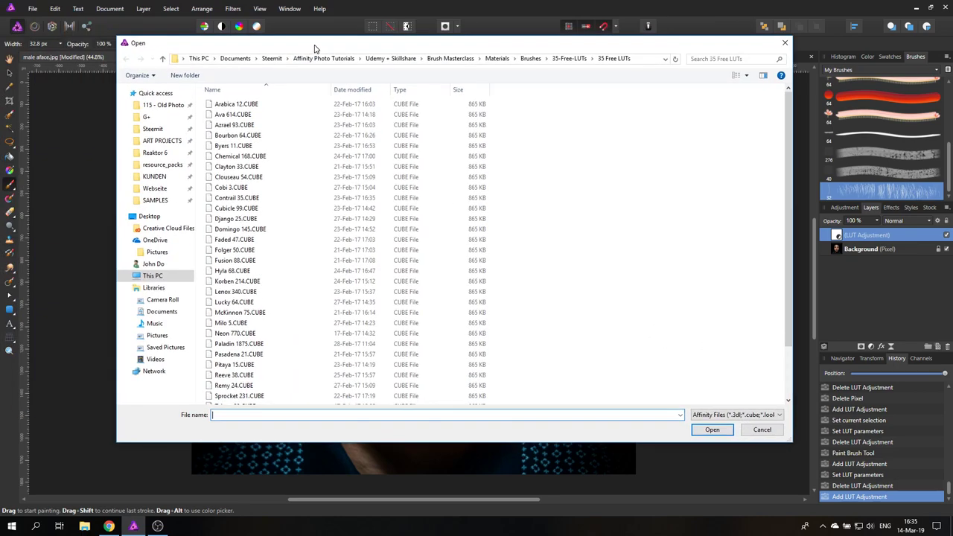
scroll(down, 3)
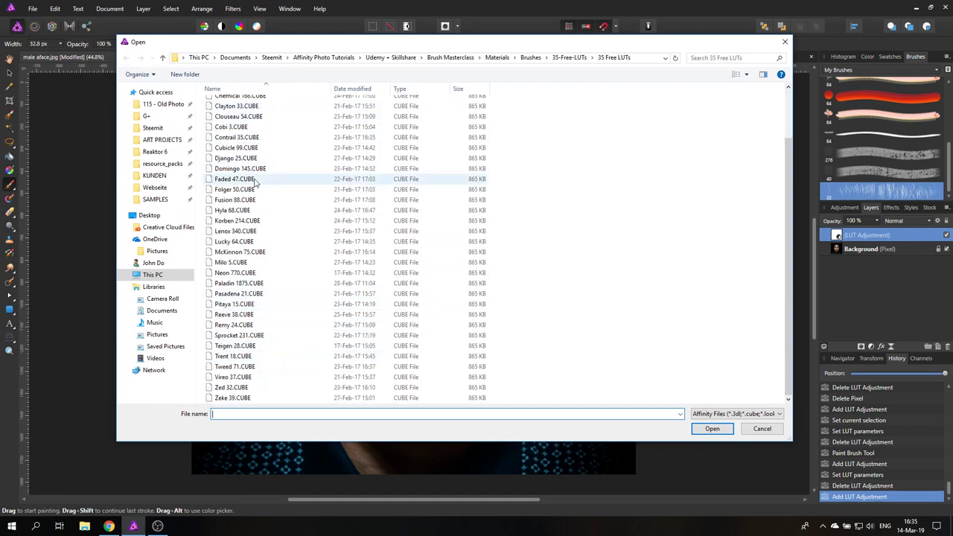
mouse_move(236, 179)
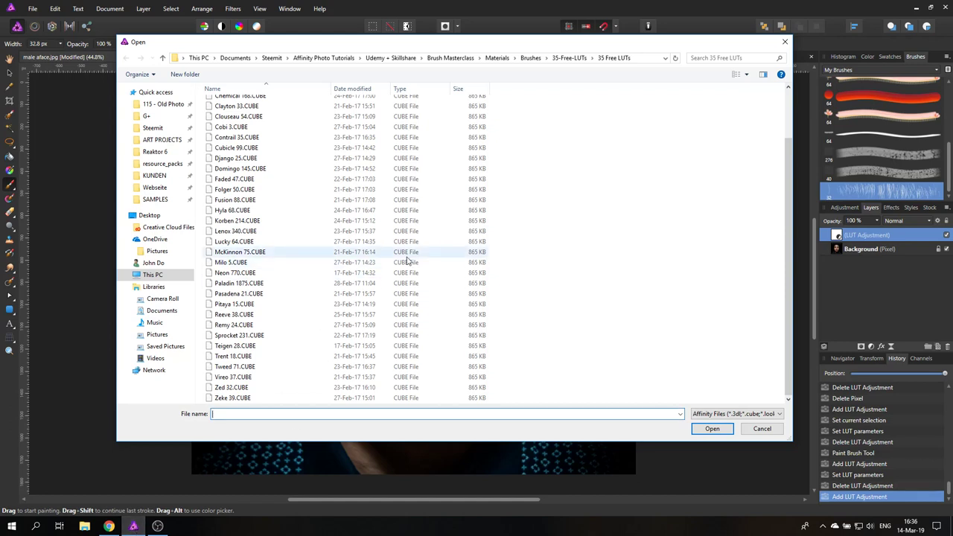
click(253, 282)
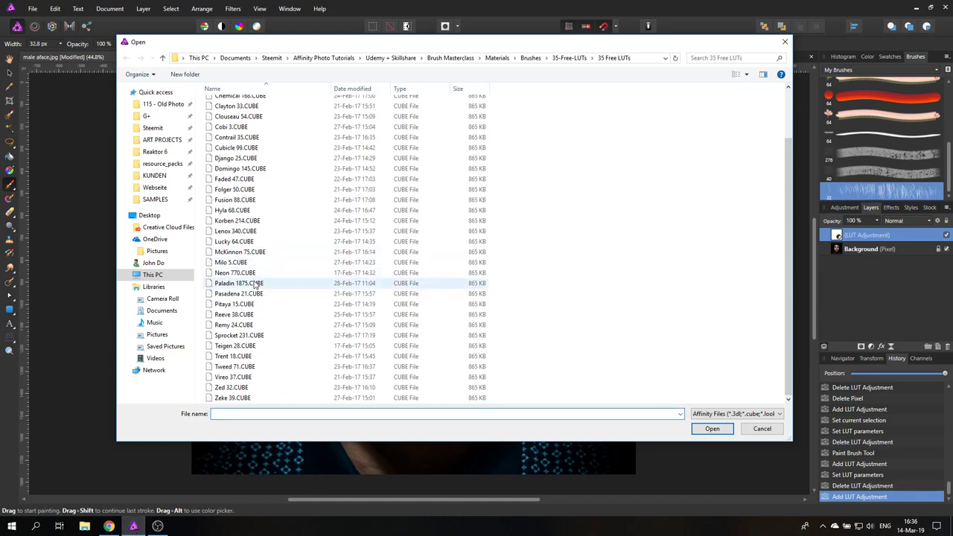
click(234, 179)
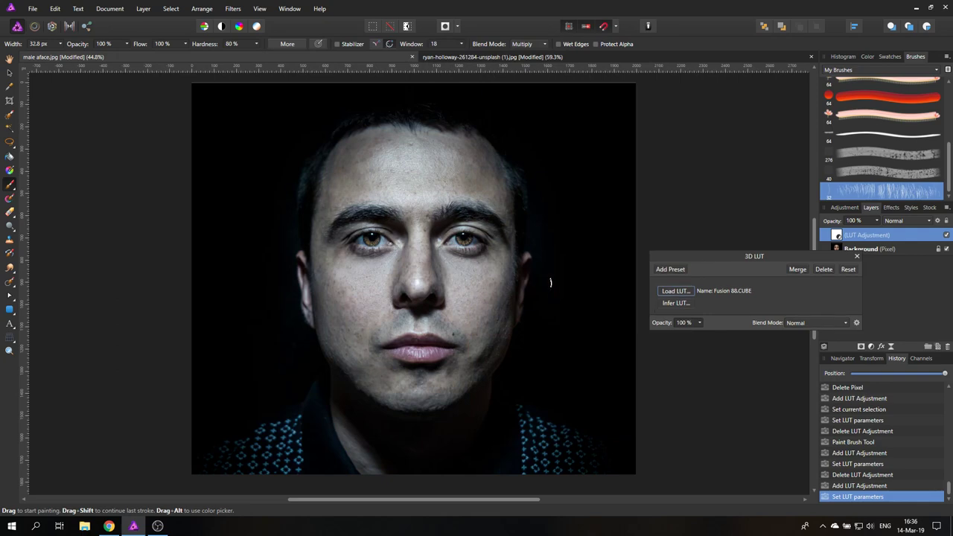
Step: Try the Remy and Trent 16 LUTs, then load Chemical 168.CUBE for a warmer, contrastier grade
click(673, 291)
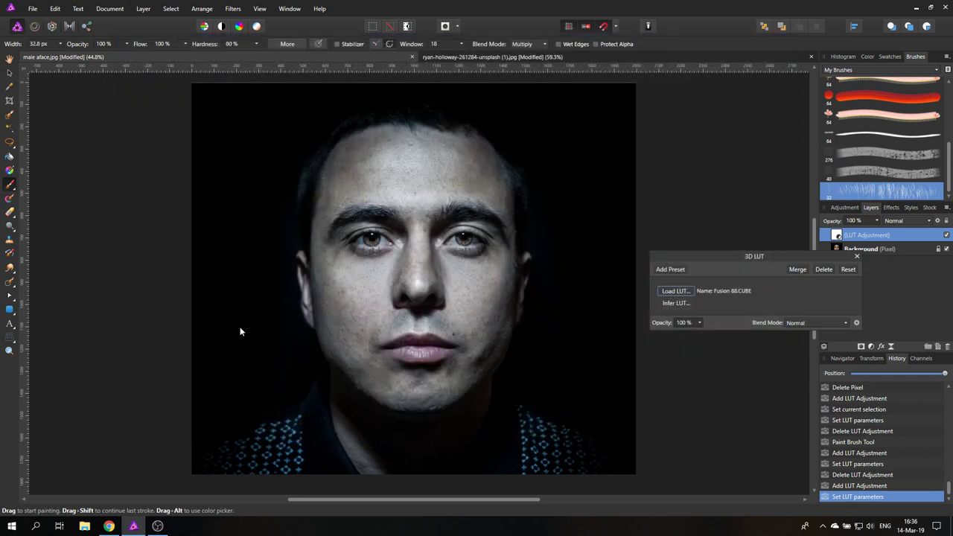
click(675, 290)
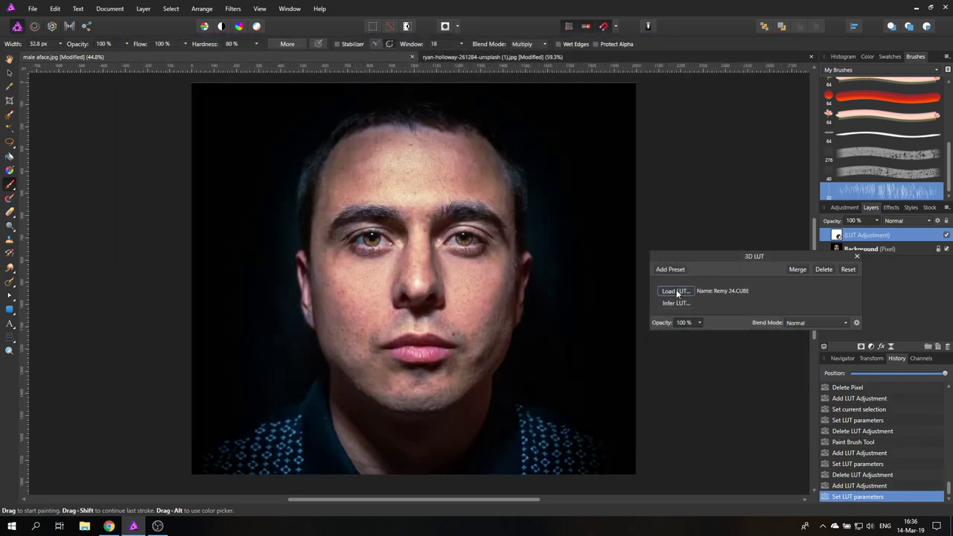
click(674, 290)
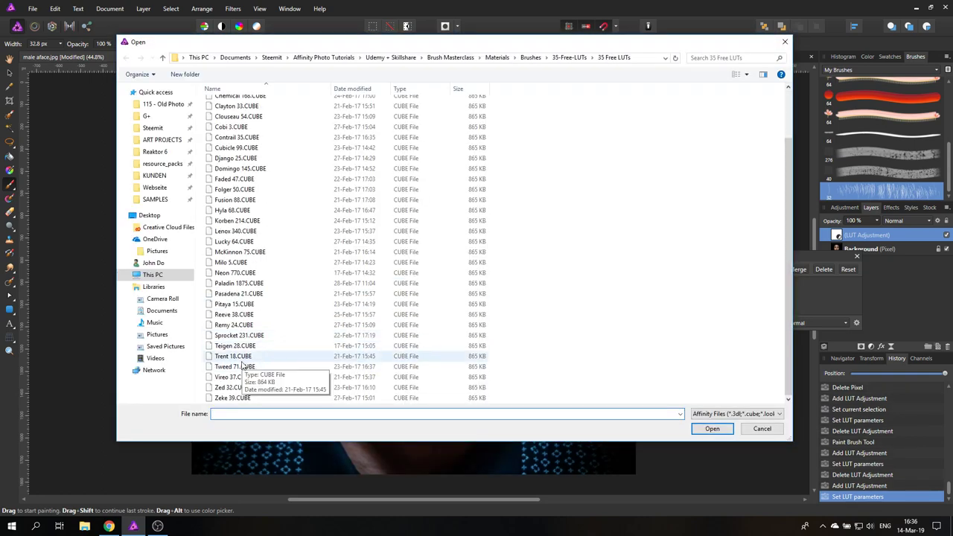
click(711, 429)
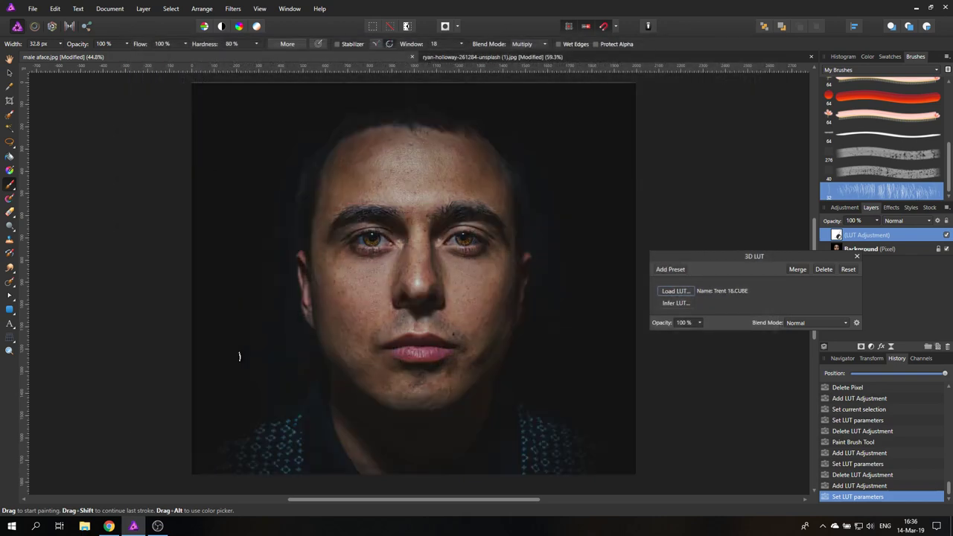
click(675, 290)
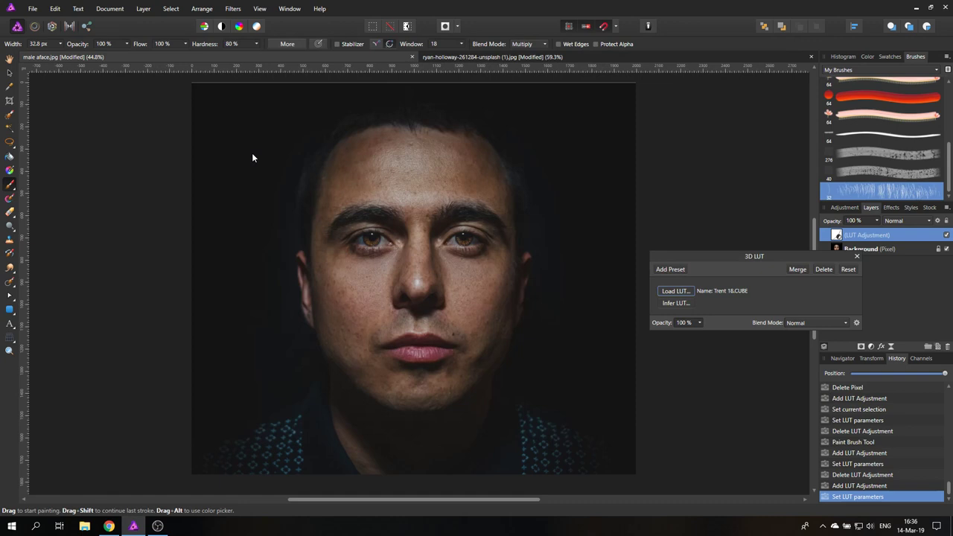
click(674, 290)
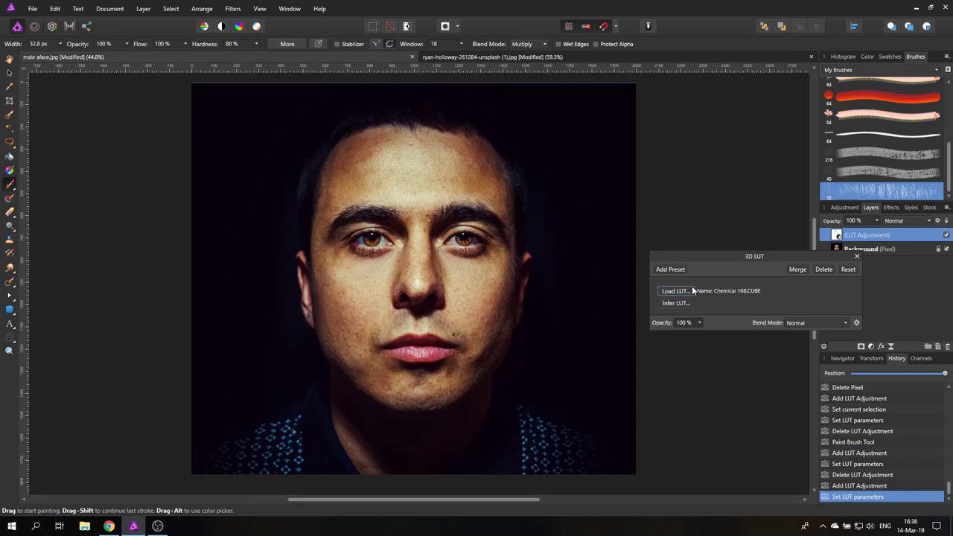
mouse_move(667, 280)
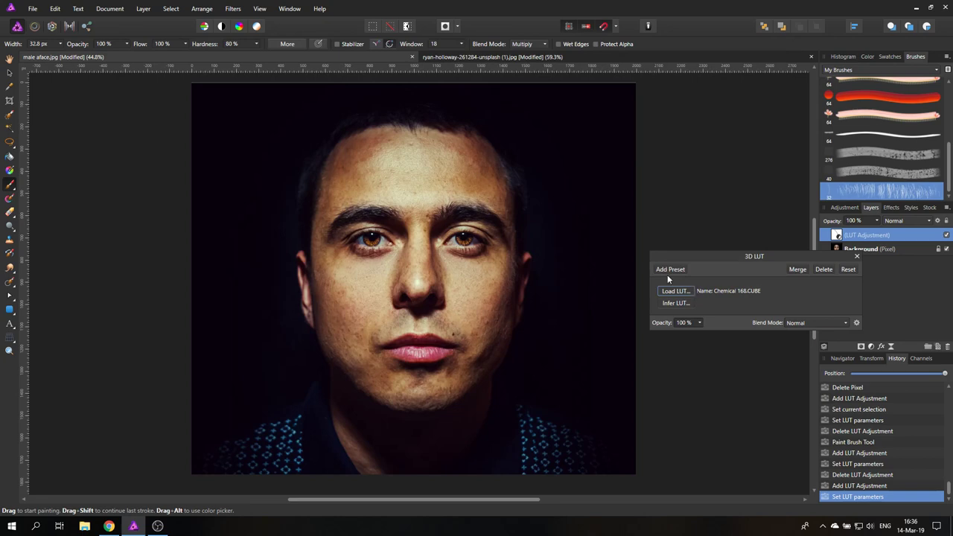
mouse_move(675, 271)
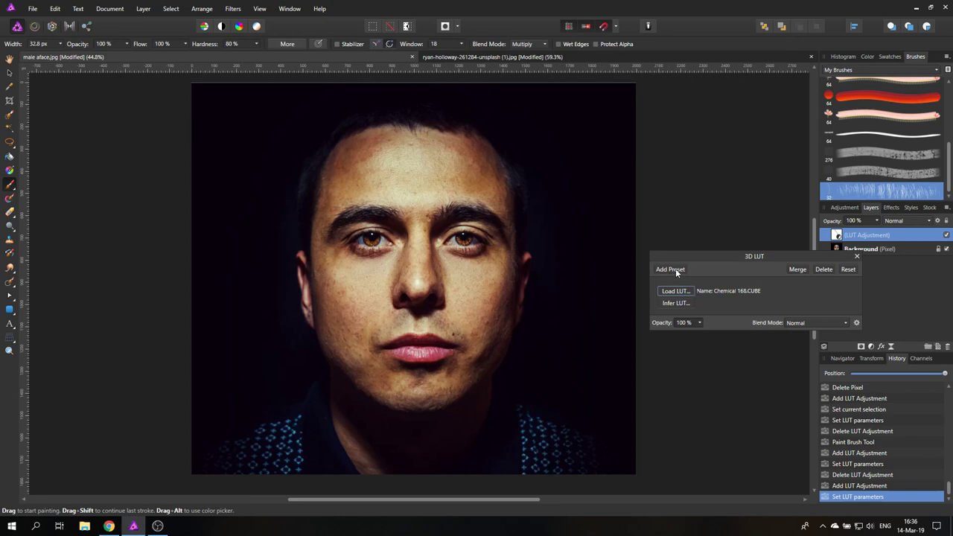
Step: Save the Chemical 168 grade as a named 3D LUT adjustment preset
click(669, 268)
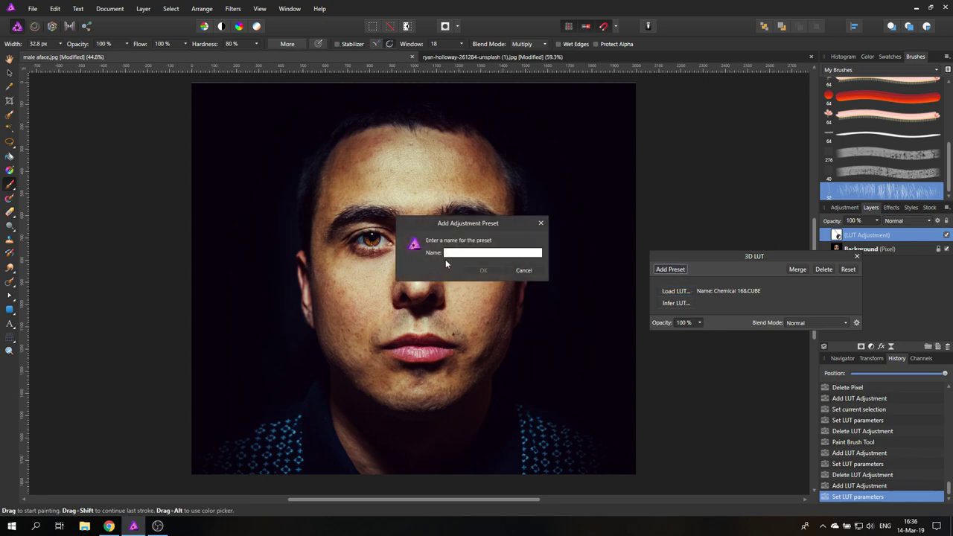
text(B)
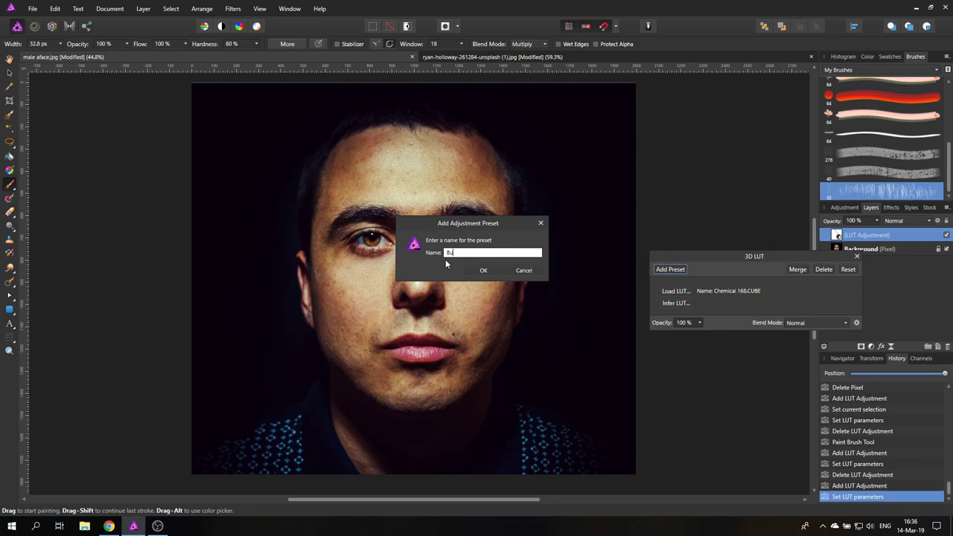
click(524, 270)
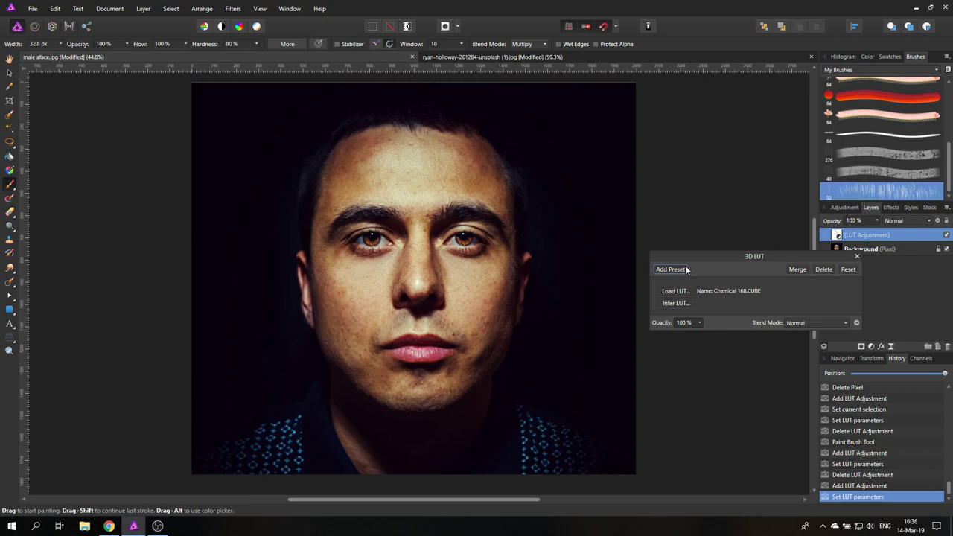
mouse_move(831, 274)
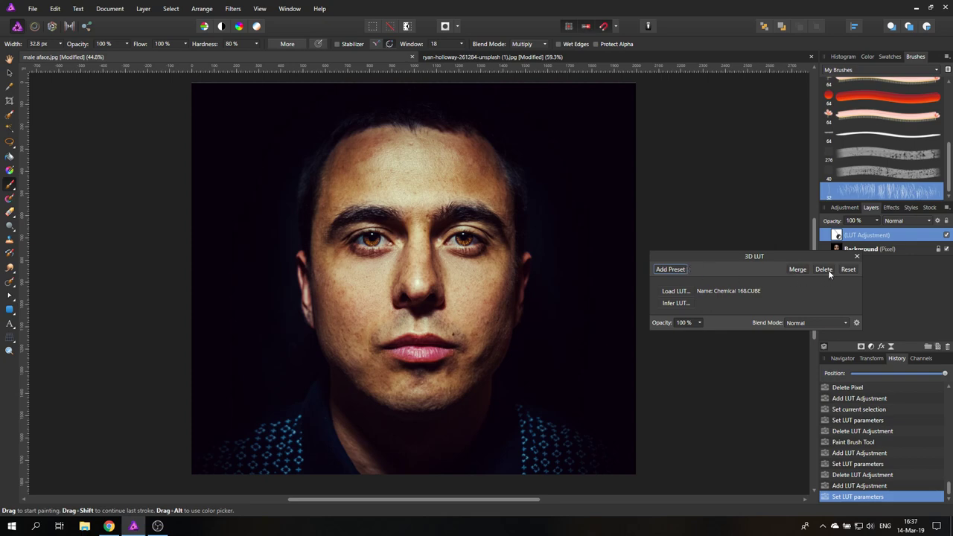
Step: Delete the 3D LUT adjustment layer so the portrait returns to its original colours
click(824, 268)
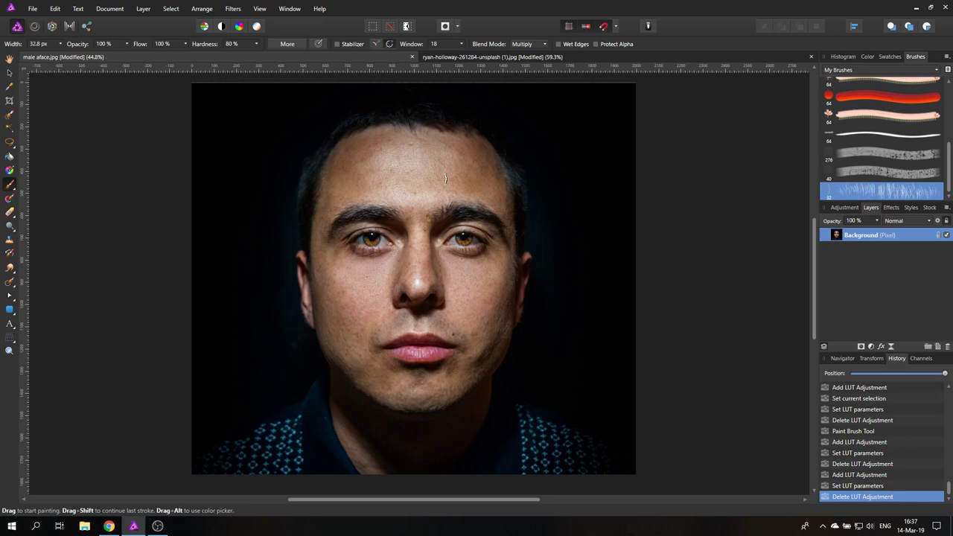
mouse_move(685, 354)
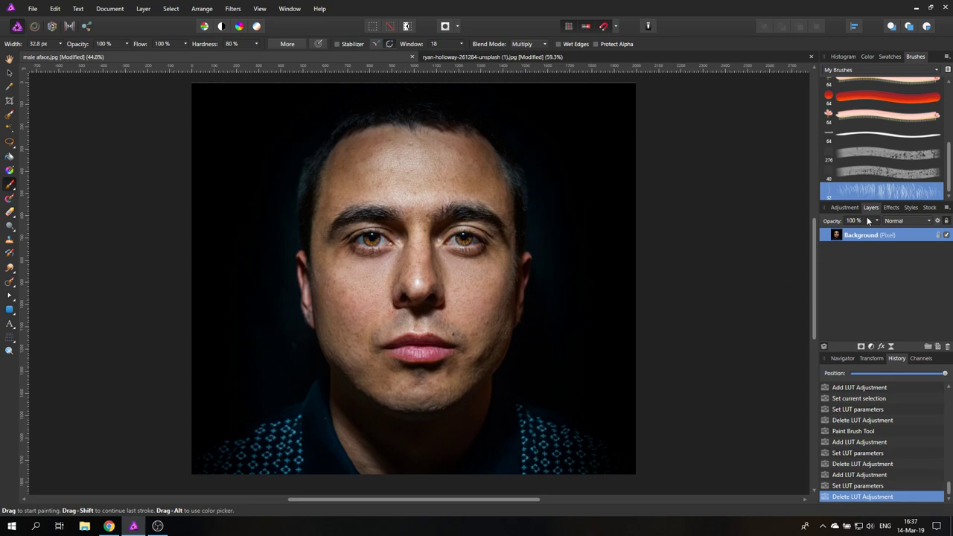
Step: Add a White Balance adjustment, close its settings, and browse down to the saved LUT presets
click(844, 209)
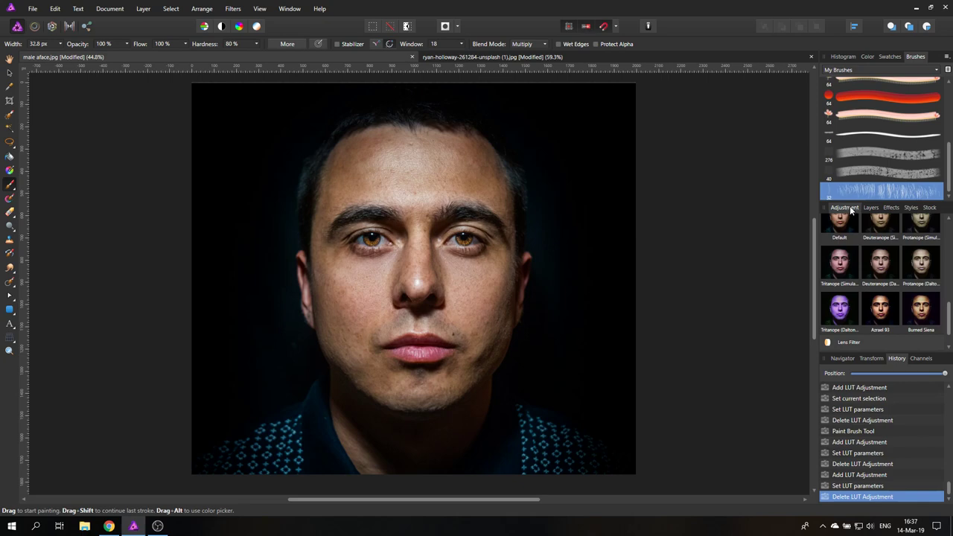
click(844, 209)
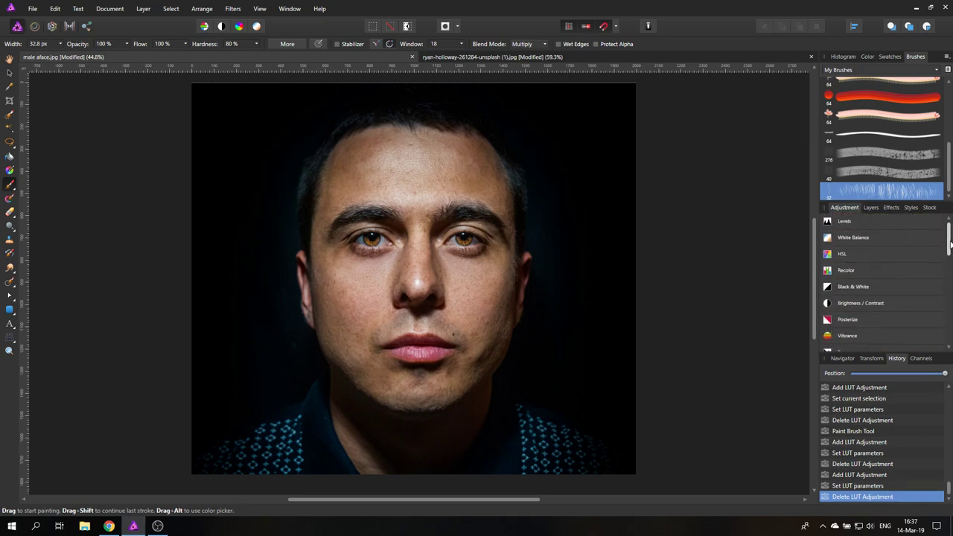
click(852, 237)
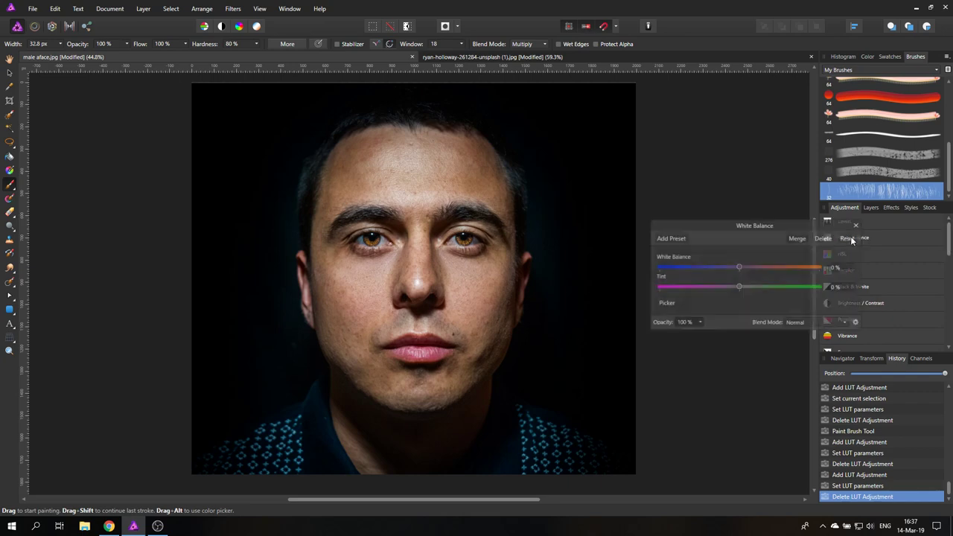
click(853, 237)
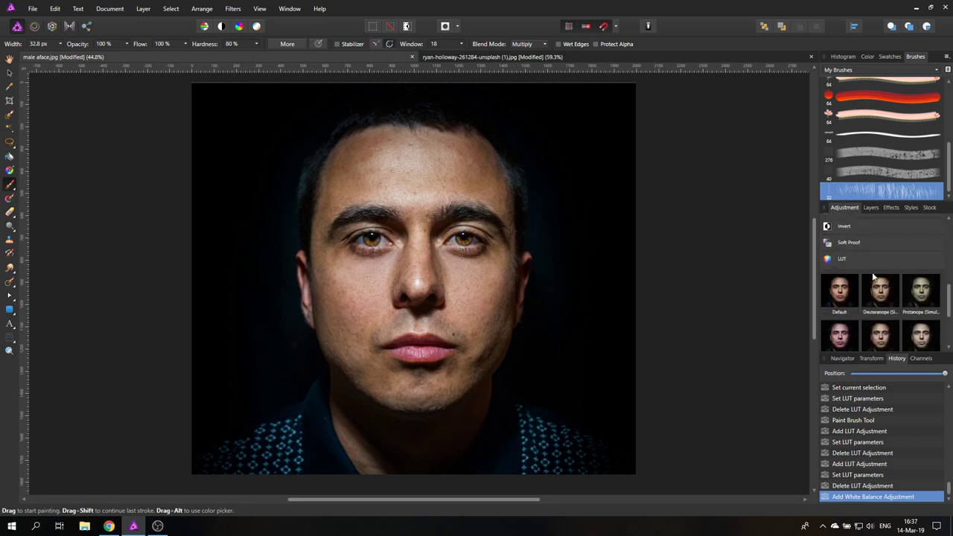
mouse_move(942, 298)
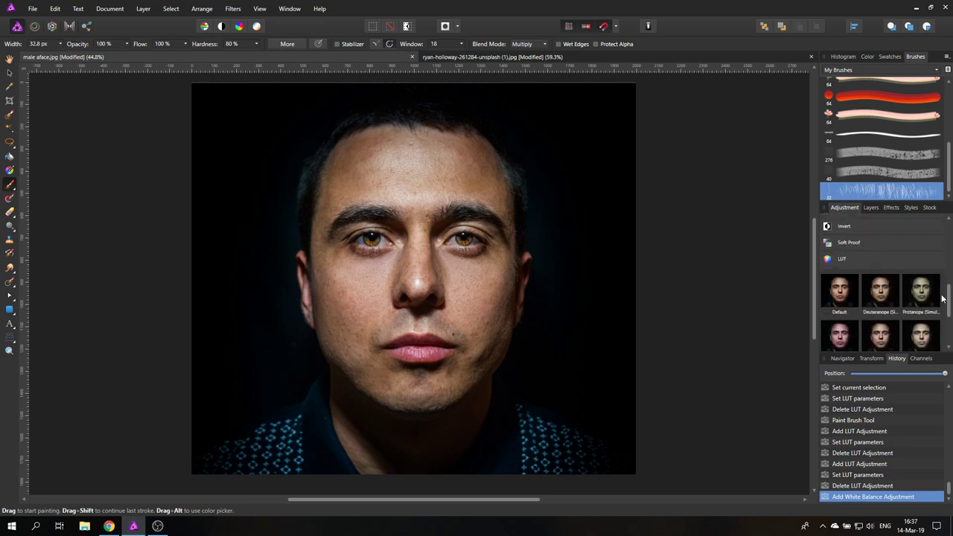
scroll(down, 3)
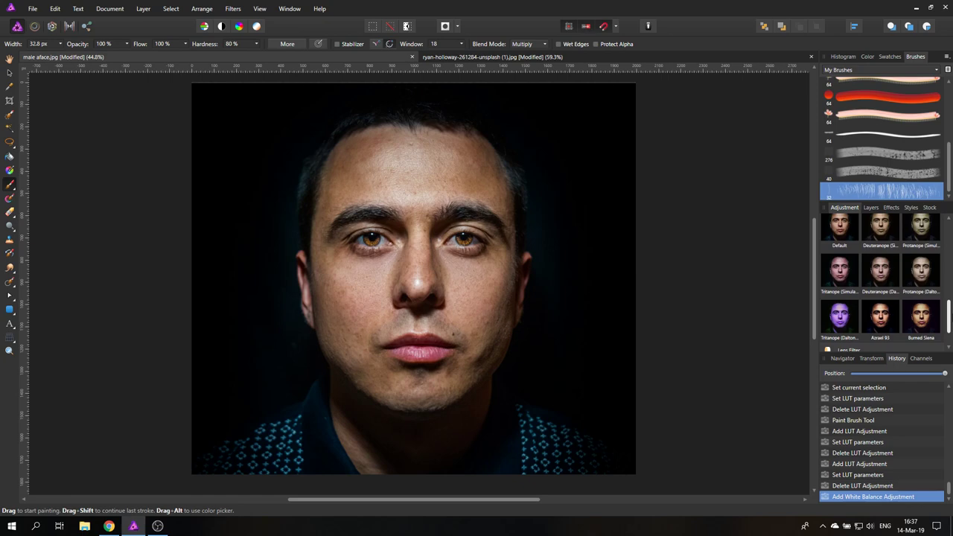
scroll(down, 3)
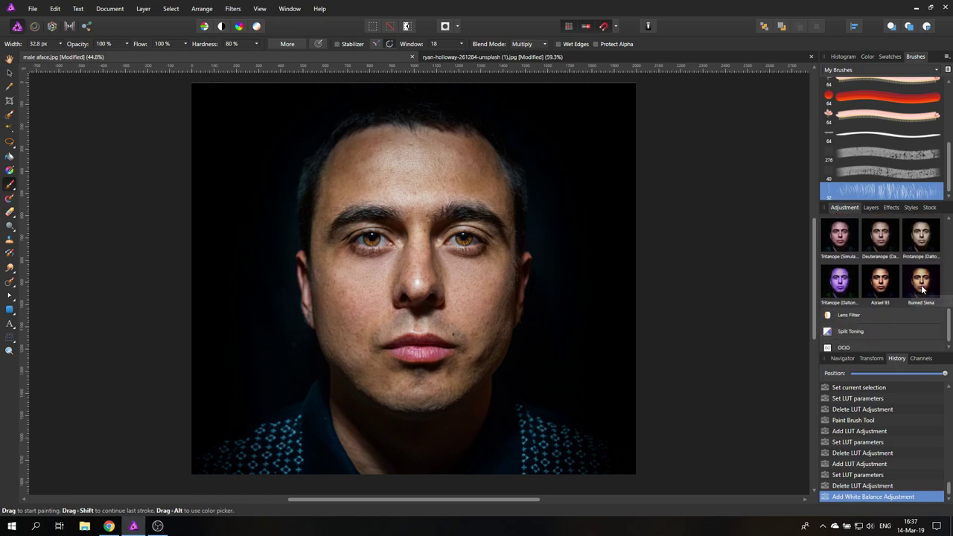
Step: Apply the saved Chemical 168 preset, remove it again, and list the adjustment types
click(922, 281)
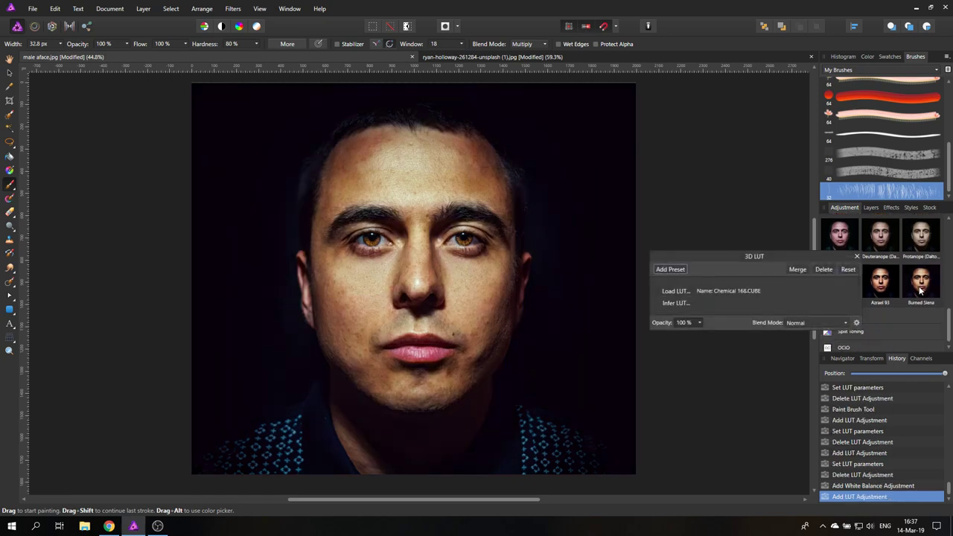
click(920, 281)
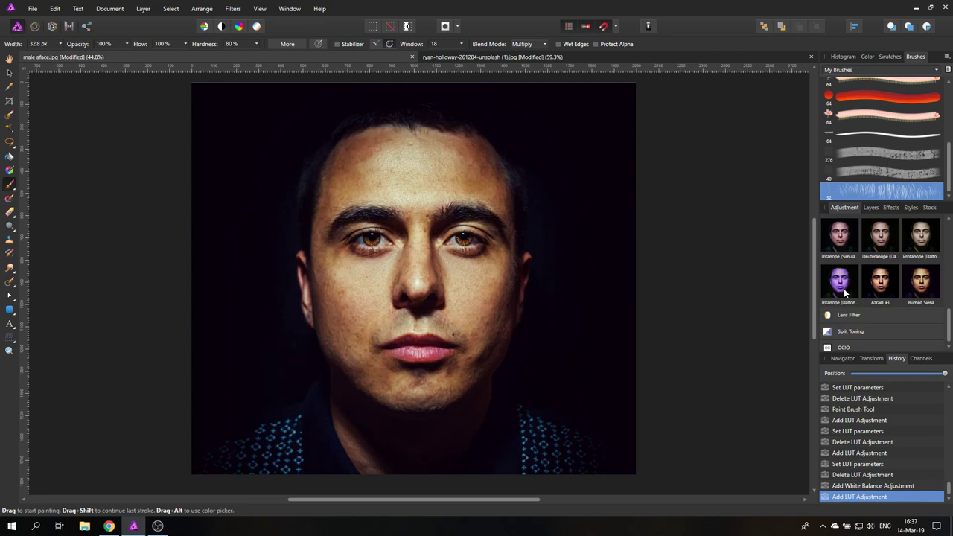
mouse_move(727, 247)
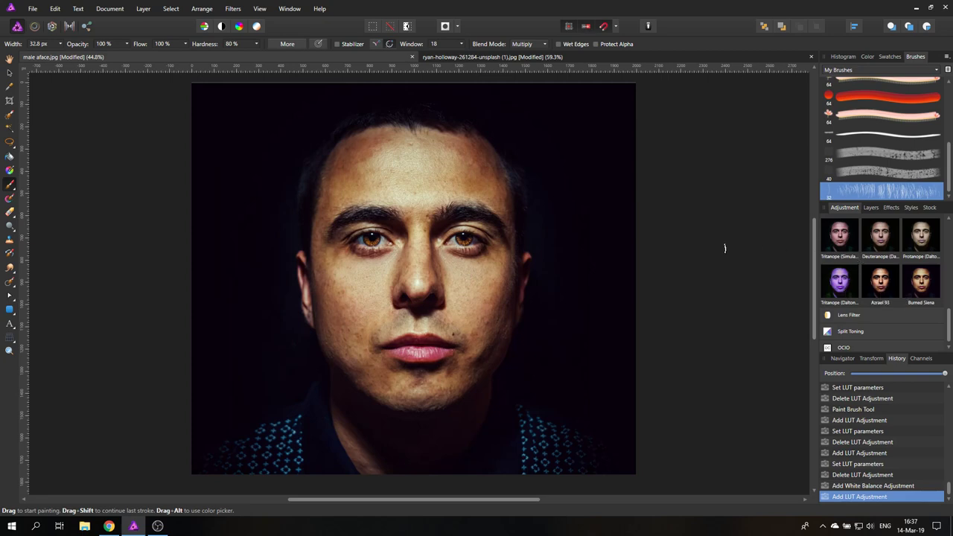
mouse_move(880, 235)
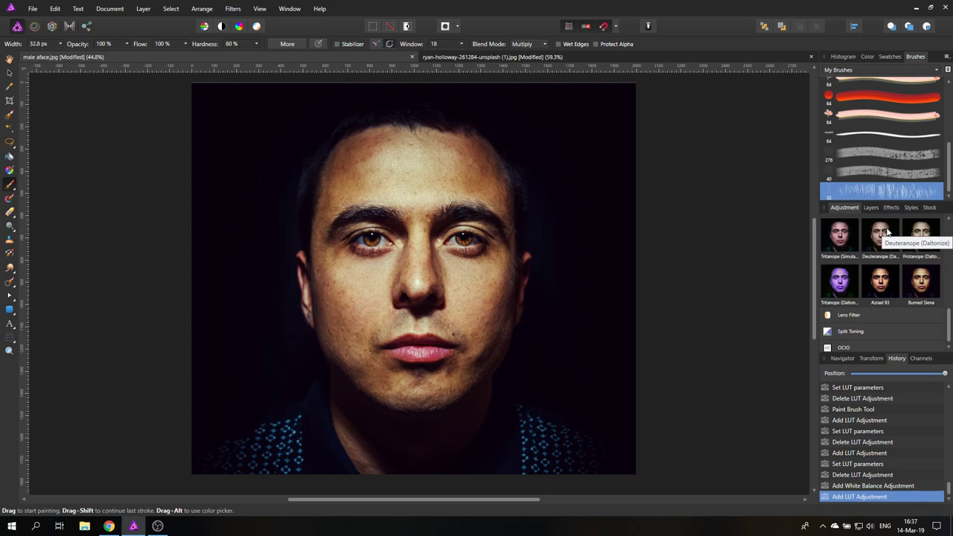
click(871, 207)
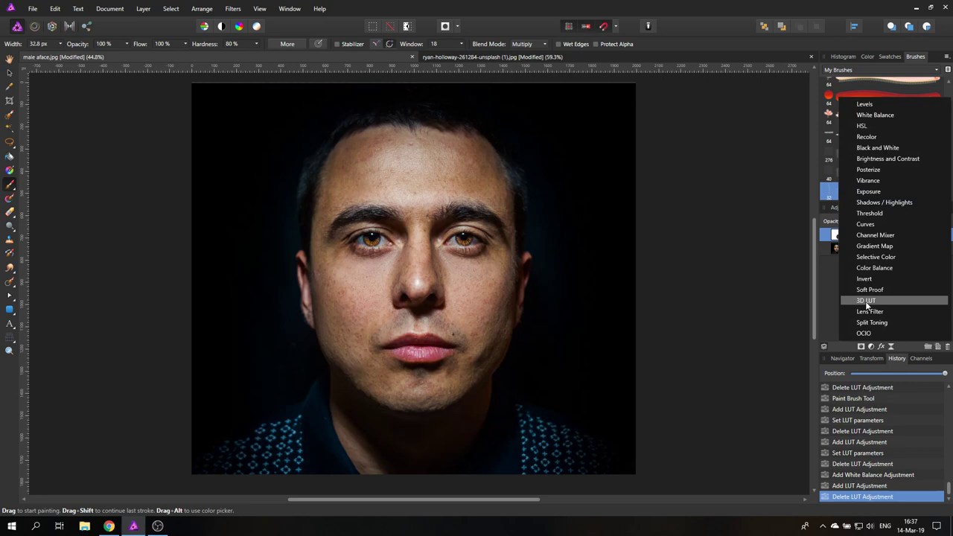
Step: Add an empty 3D LUT adjustment on the hoodie portrait and close its settings
click(865, 300)
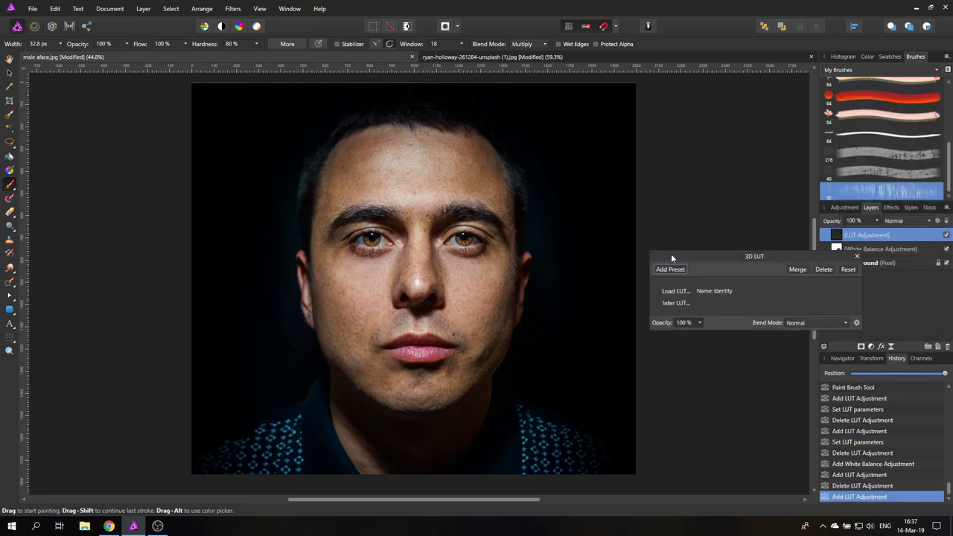
drag(753, 256, 613, 226)
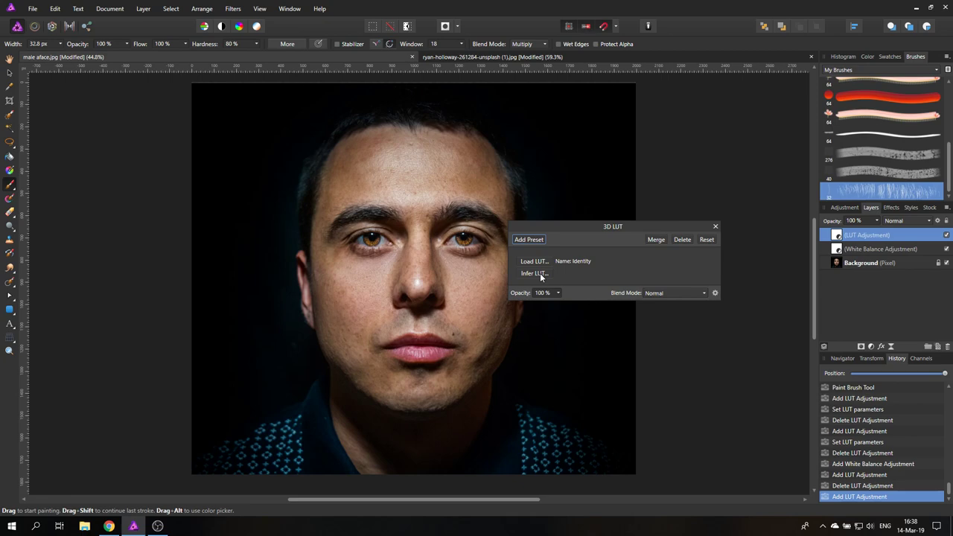
mouse_move(715, 226)
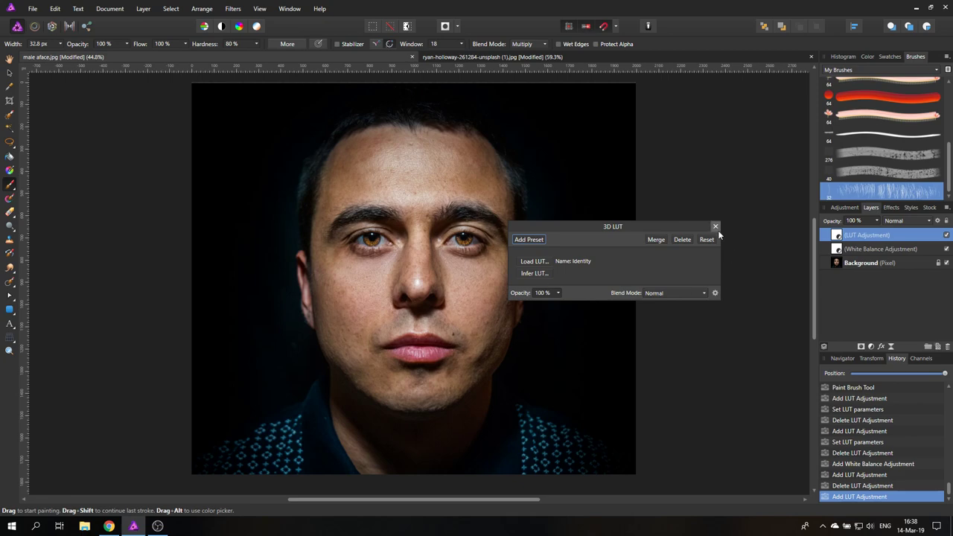
click(714, 226)
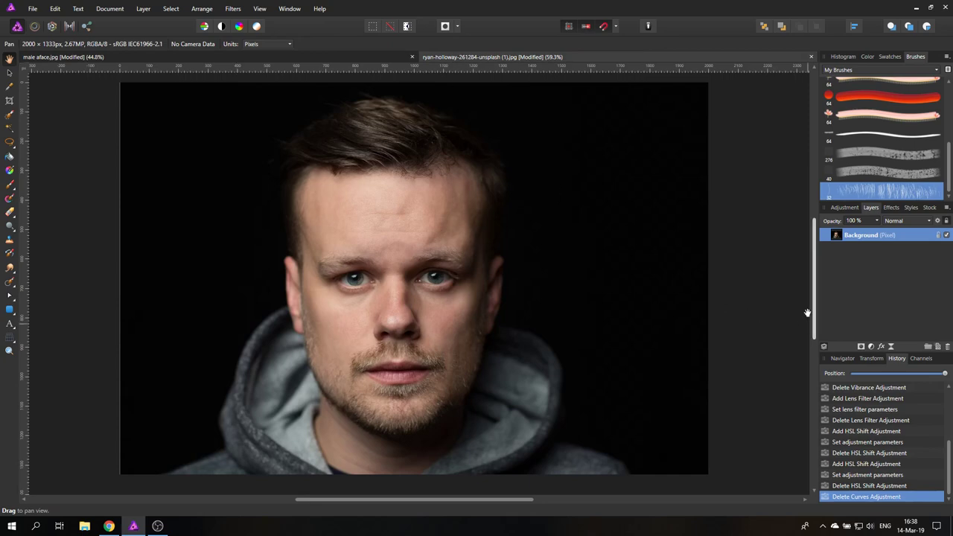
Step: Add a Curves adjustment to the hoodie portrait and reshape its tone curve
click(860, 345)
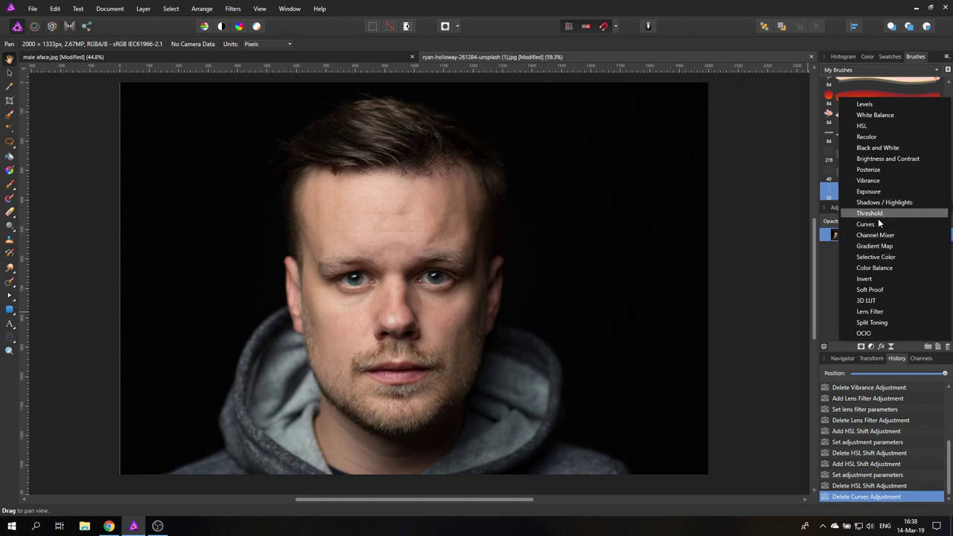
click(865, 223)
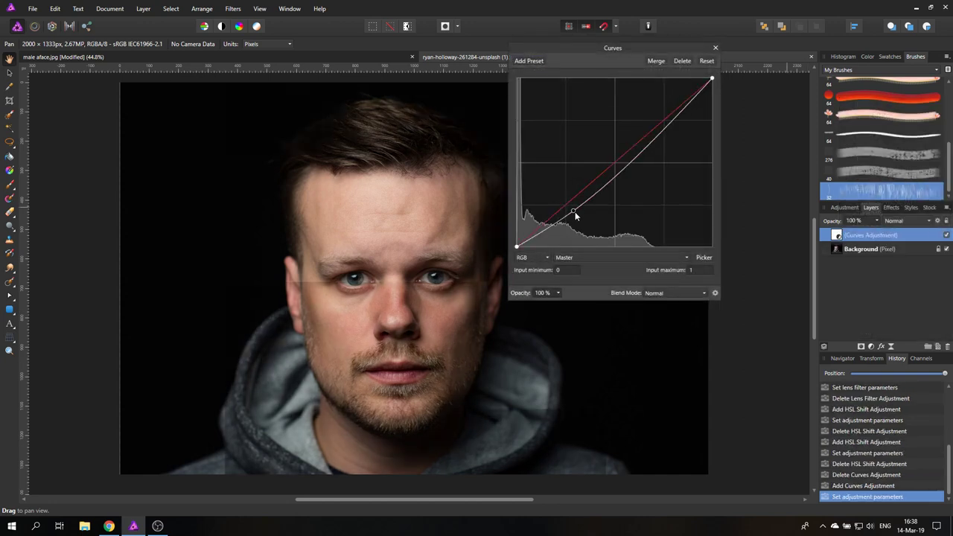
drag(573, 211, 654, 127)
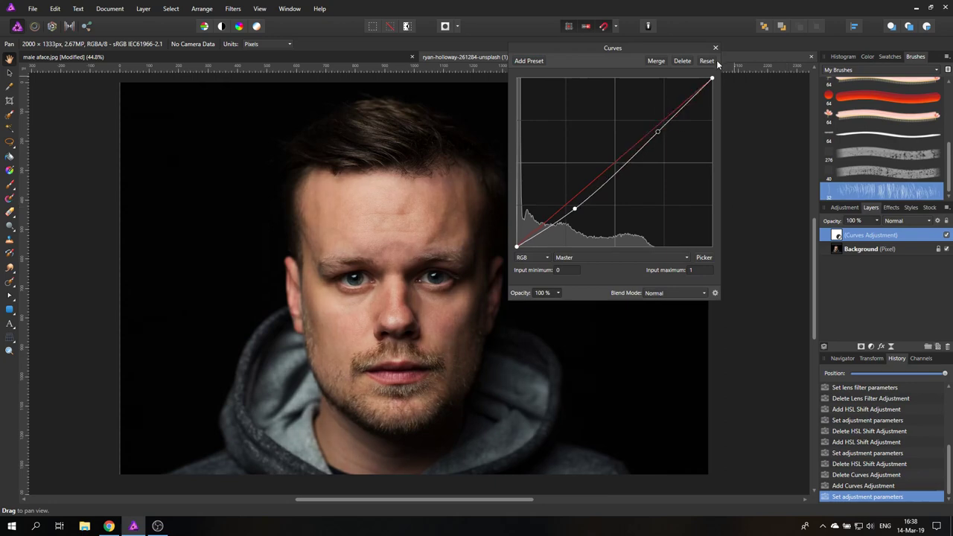
click(869, 346)
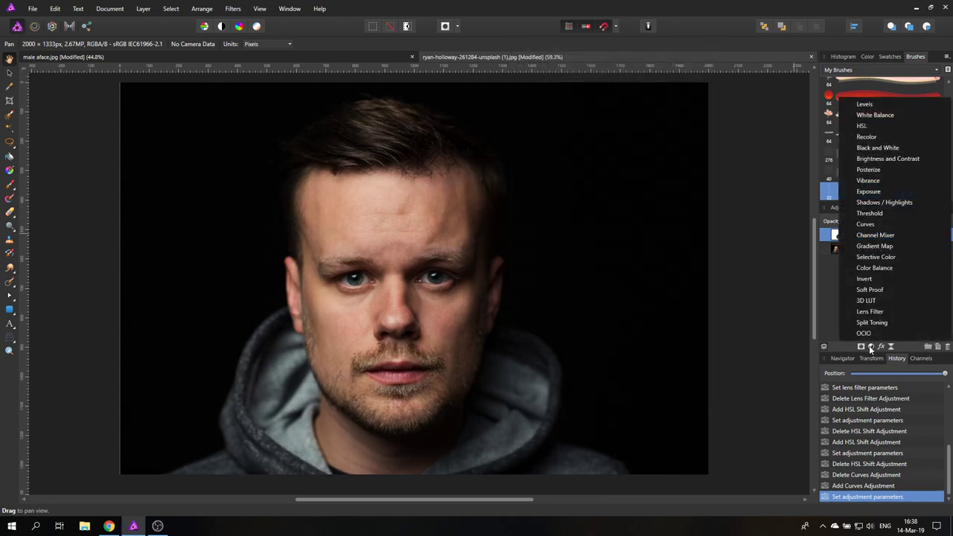
Step: Add an HSL adjustment with a hue shift of about 152° so the man's skin turns blue
click(861, 125)
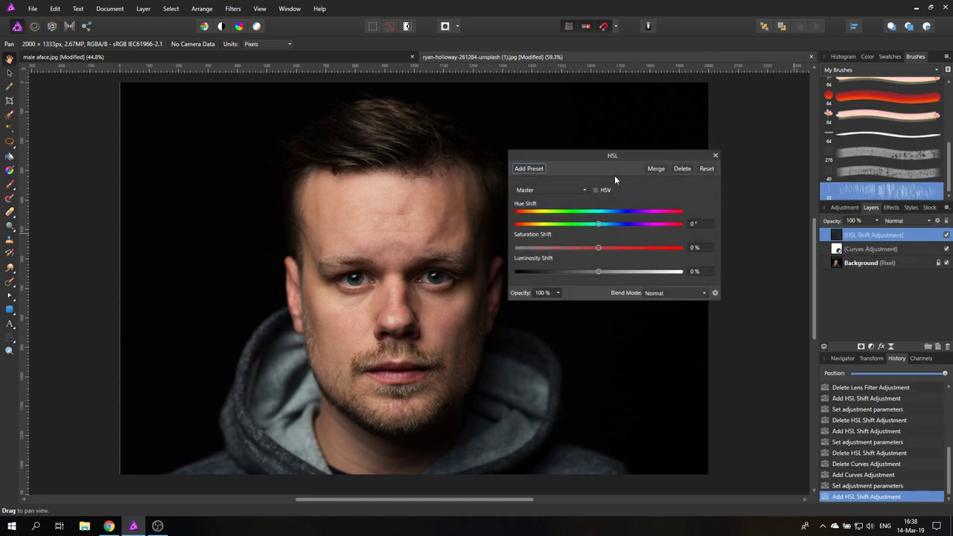
drag(599, 223, 602, 259)
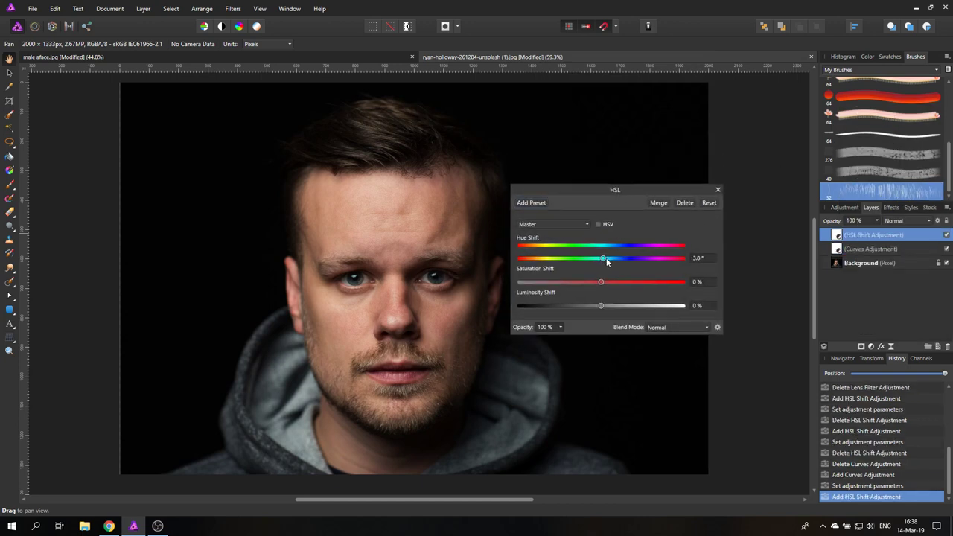
drag(602, 257, 666, 258)
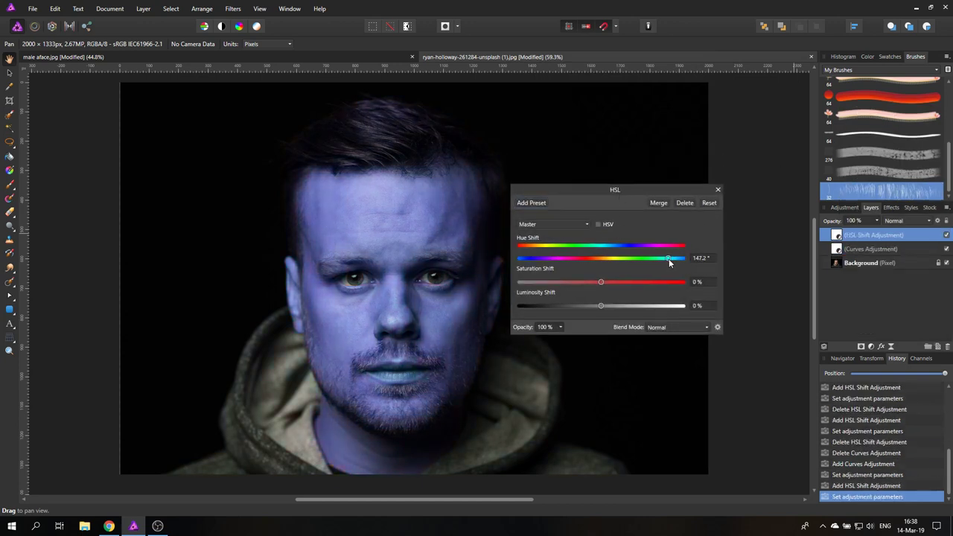
drag(667, 258, 670, 257)
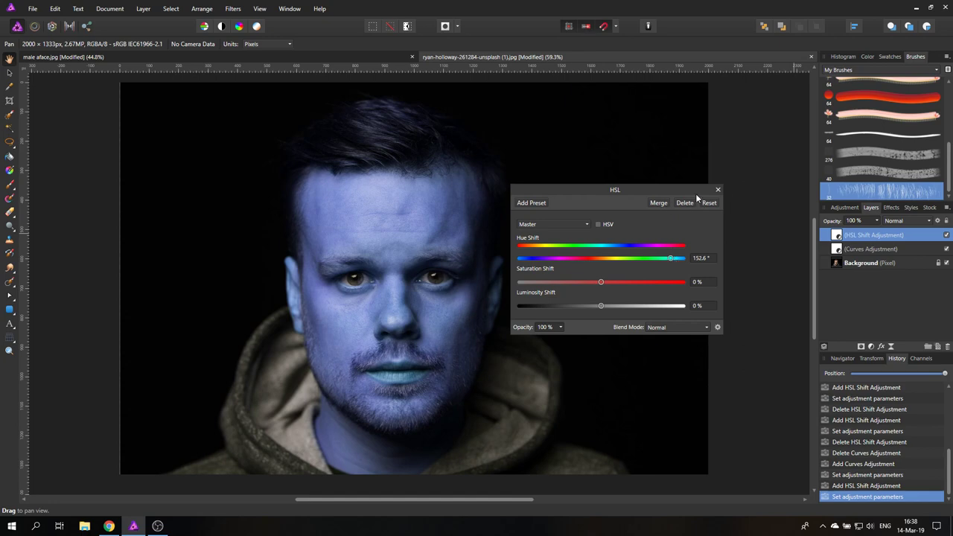
click(717, 191)
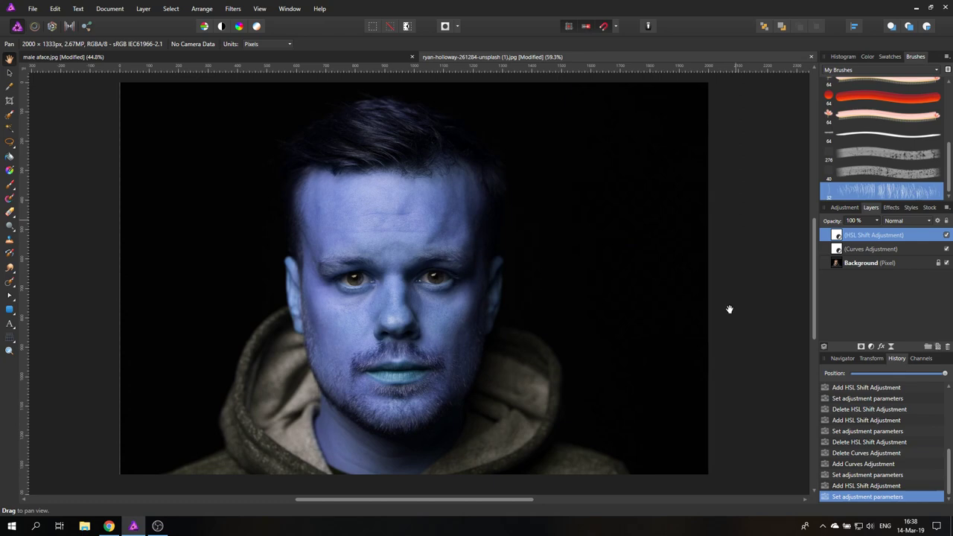
mouse_move(407, 245)
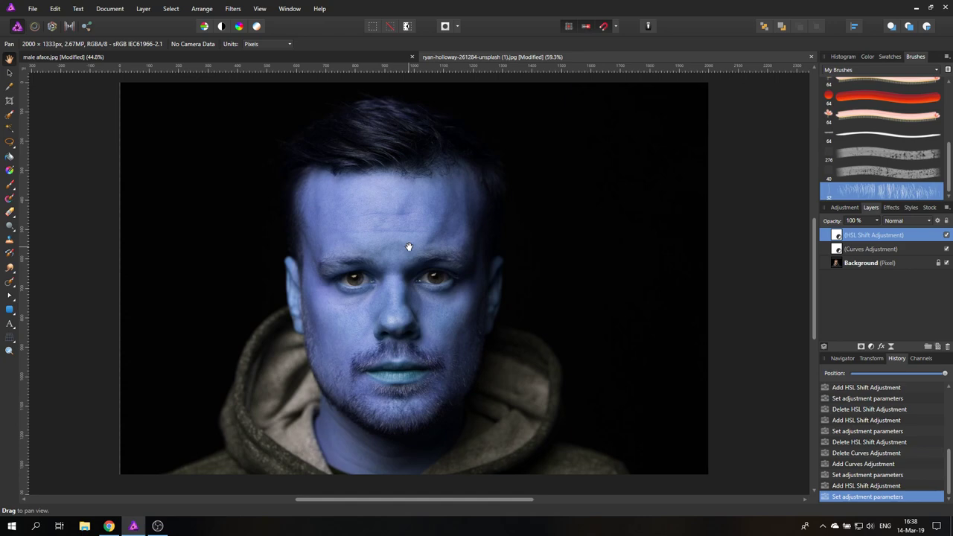
mouse_move(854, 235)
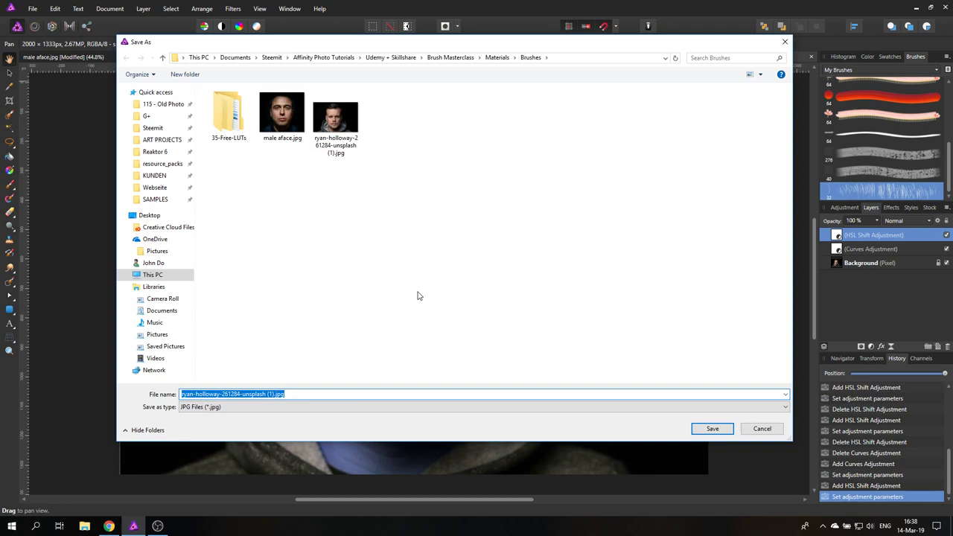
Step: Export the blue-graded hoodie portrait as altered.jpg
text(alter)
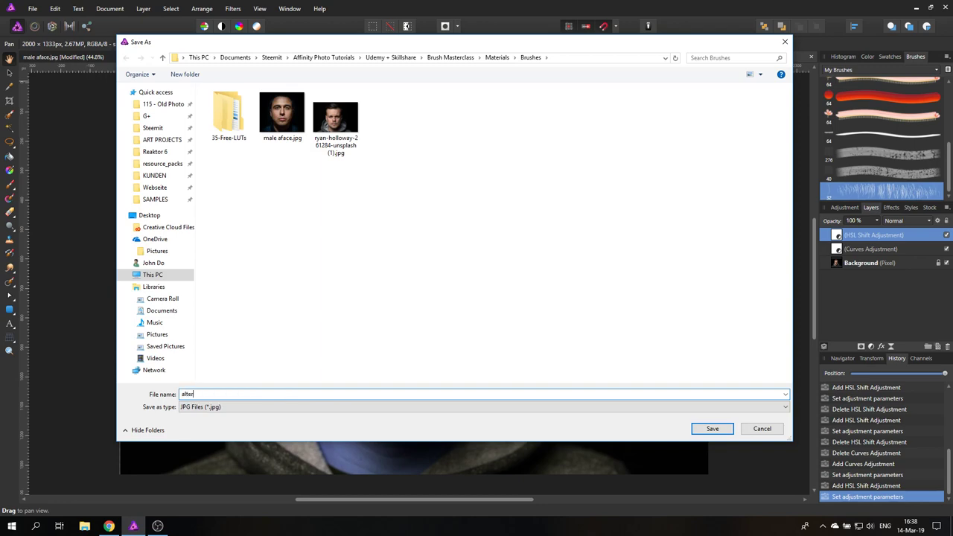
click(711, 429)
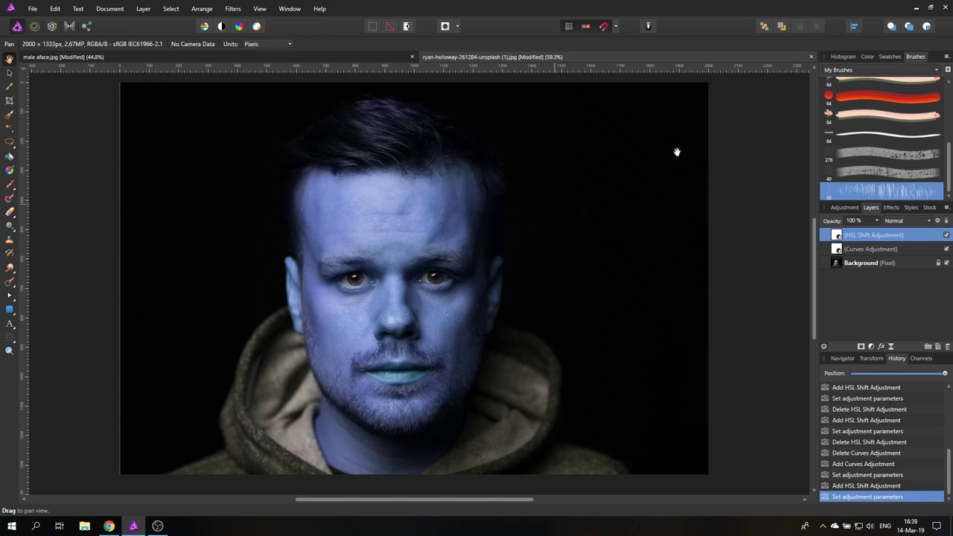
Step: Hide the blue grading adjustments, then reopen Export and cancel it
click(947, 236)
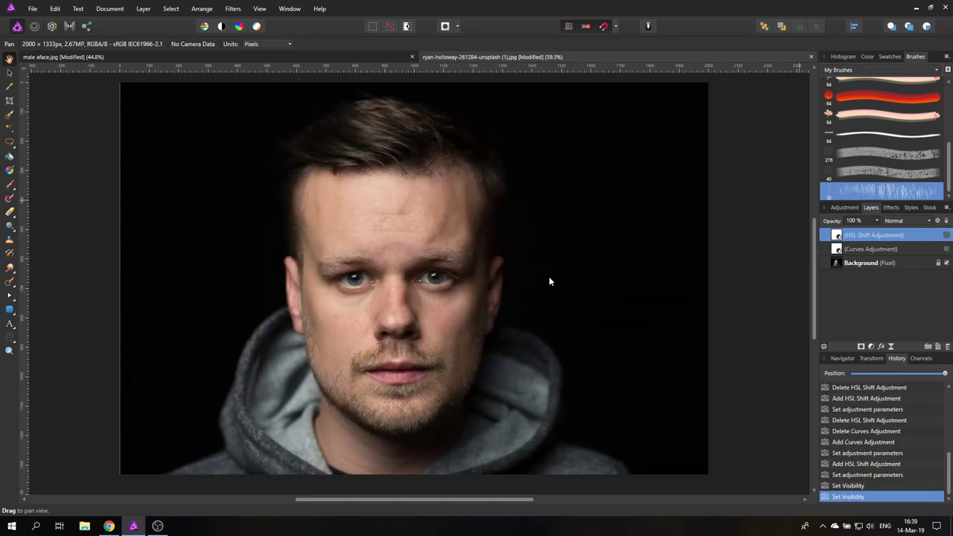
click(33, 9)
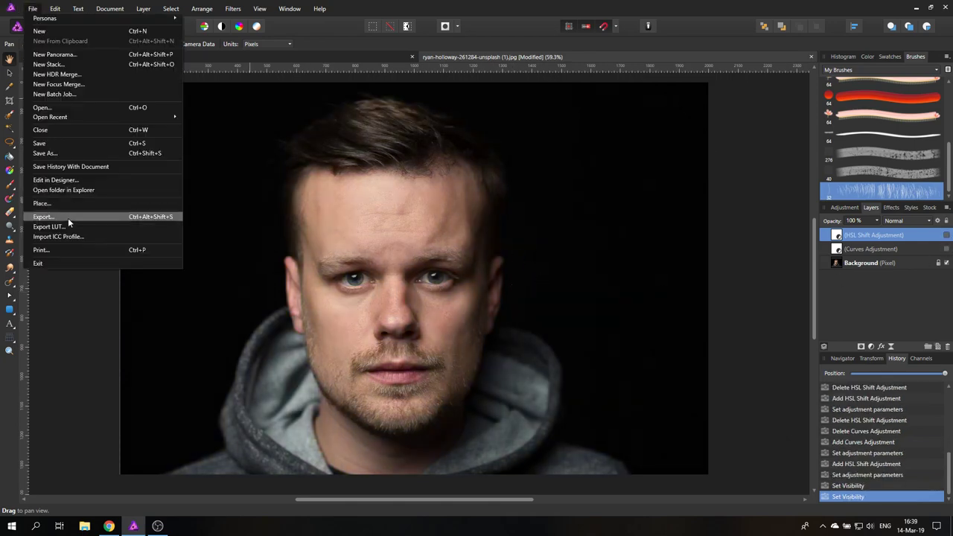
click(43, 217)
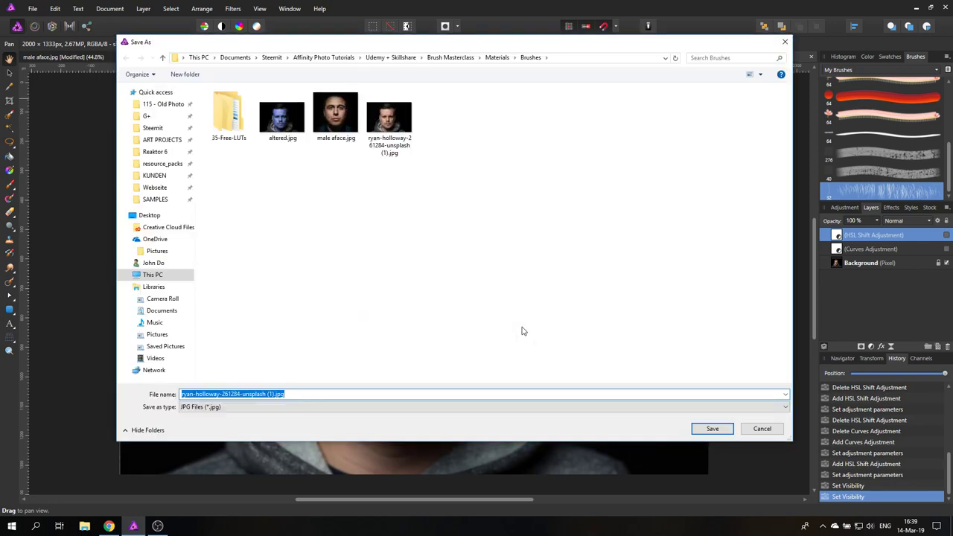
click(711, 429)
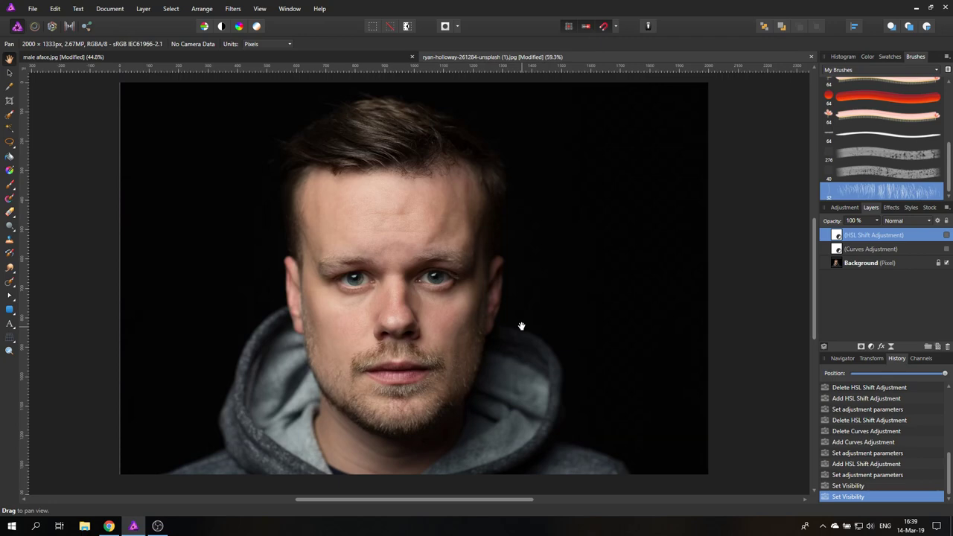
mouse_move(387, 122)
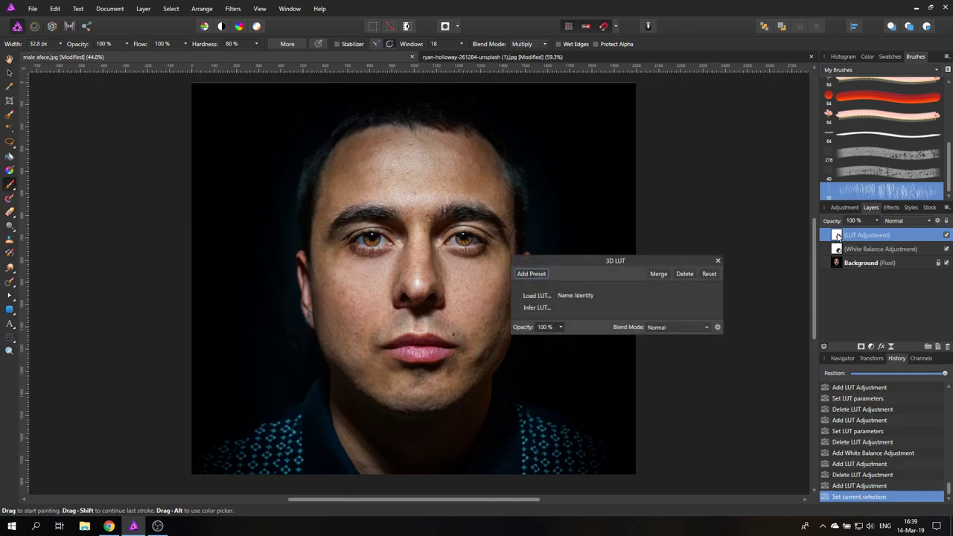
Step: Delete the 3D LUT layer and add a new one inferred from the original and altered images
click(683, 274)
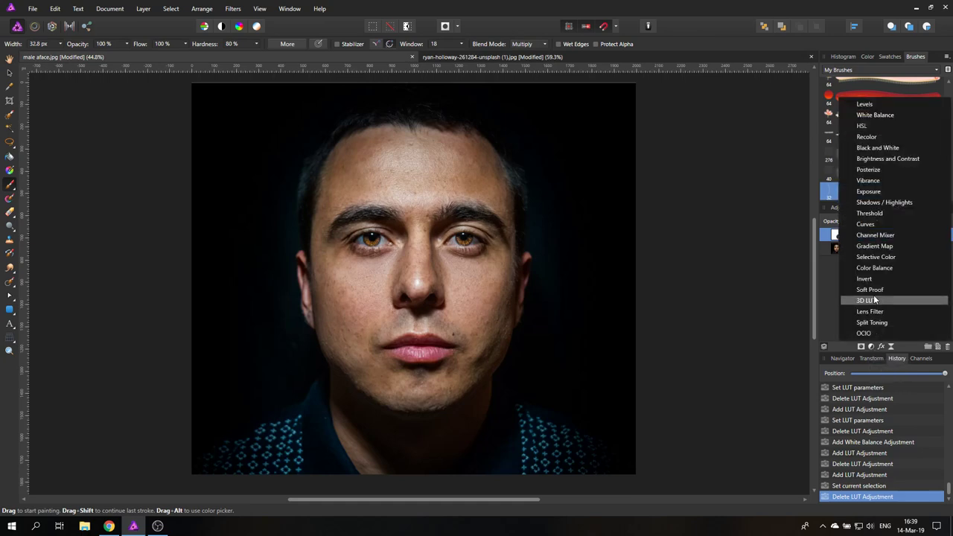
click(863, 301)
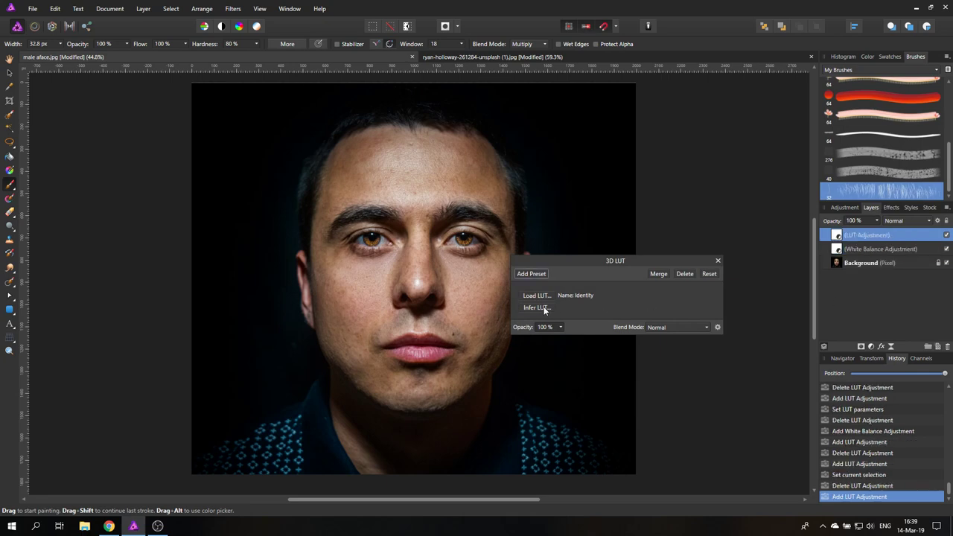
click(536, 295)
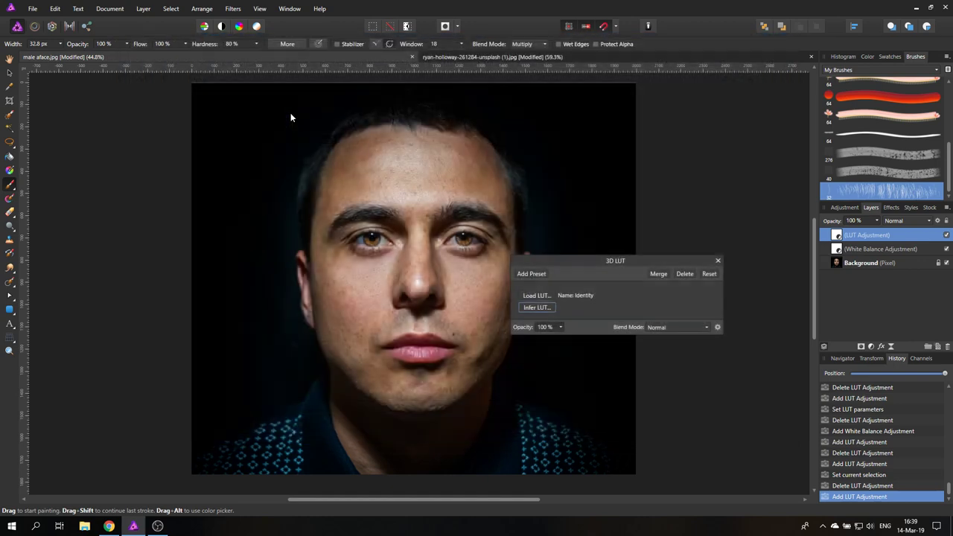
click(536, 306)
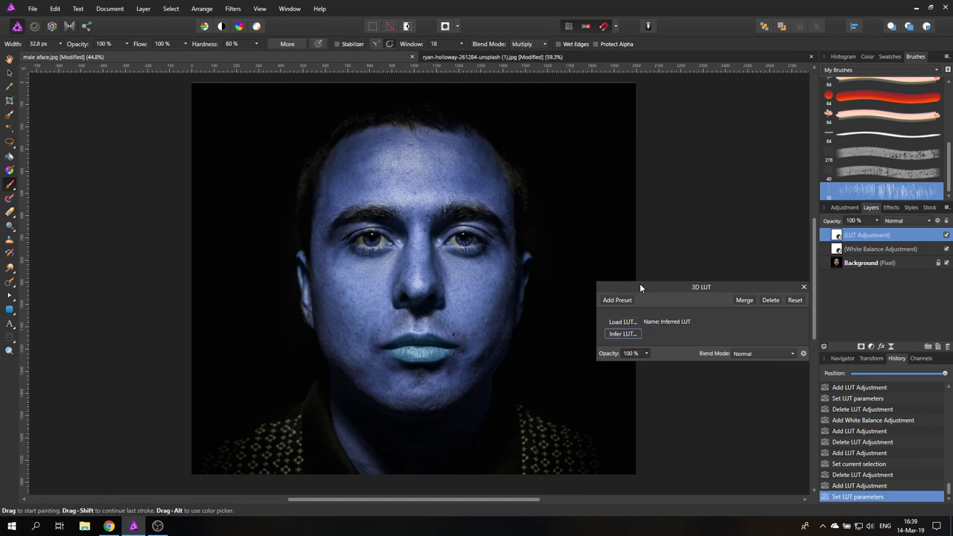
mouse_move(378, 322)
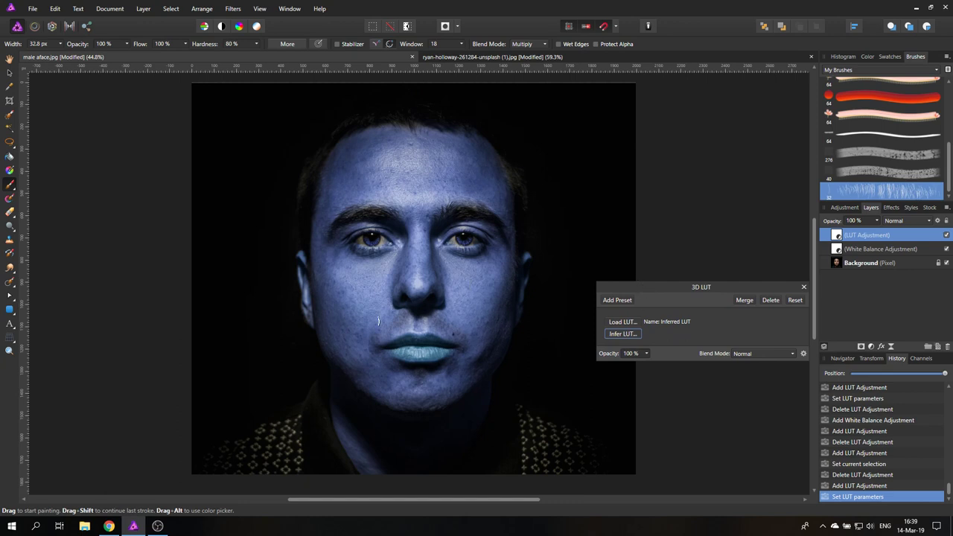
mouse_move(542, 307)
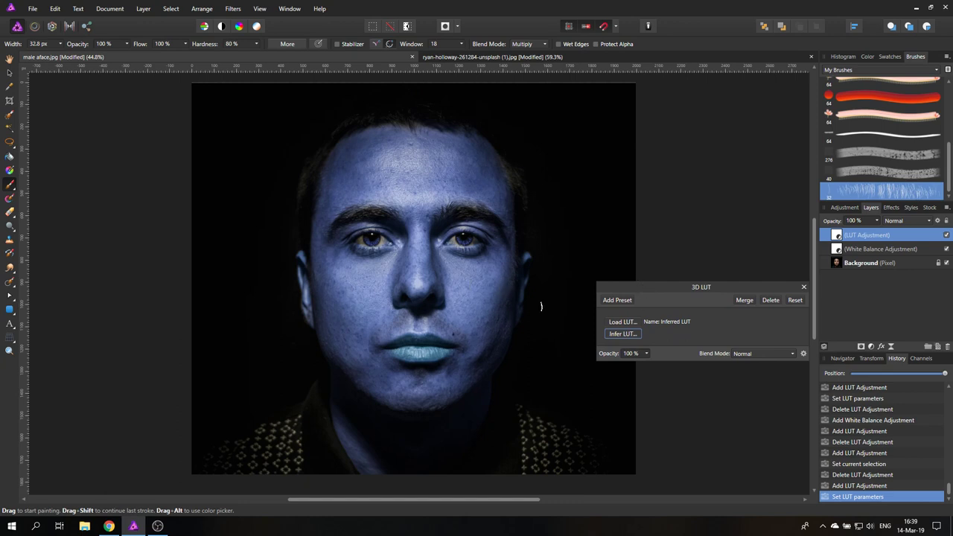
Step: Save the inferred blue LUT as a preset named 'Smo' and close the LUT settings
click(616, 299)
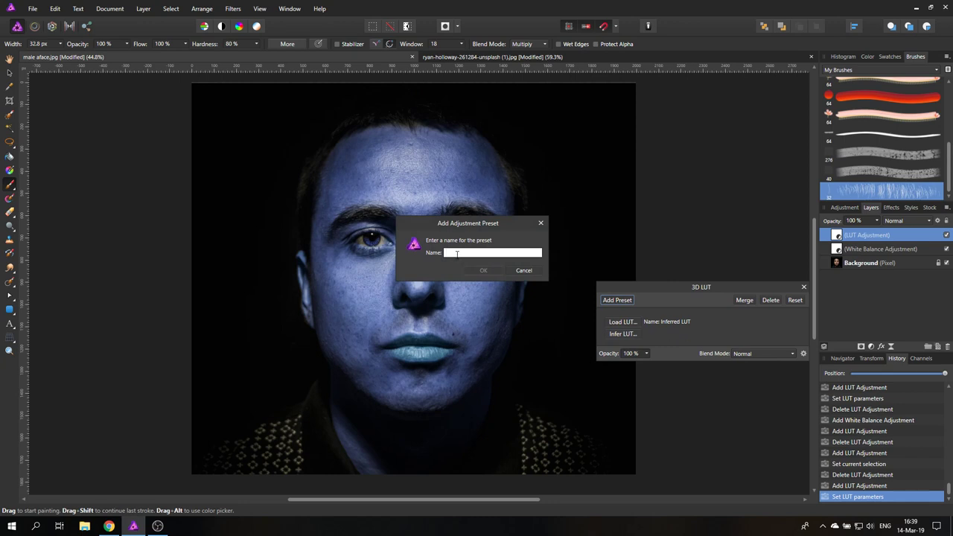
text(Smo)
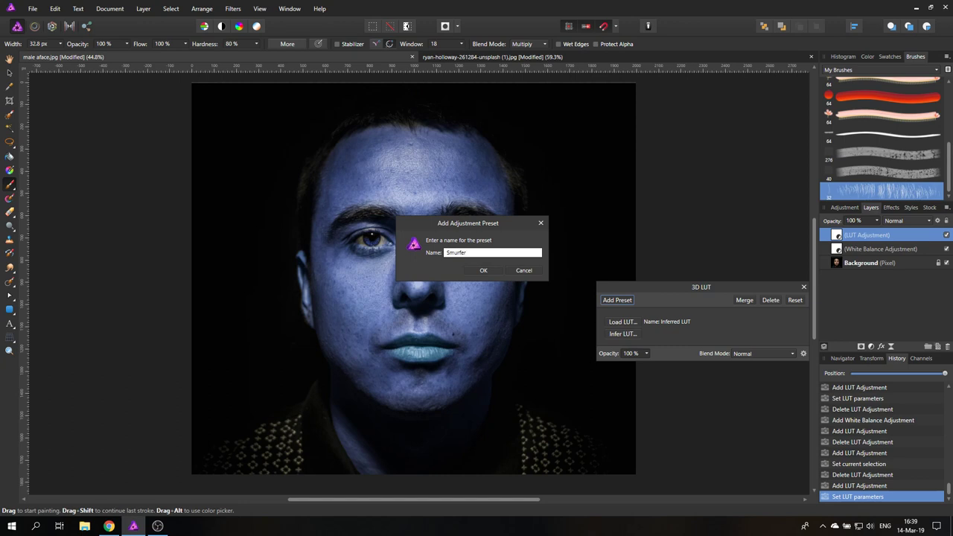
click(524, 270)
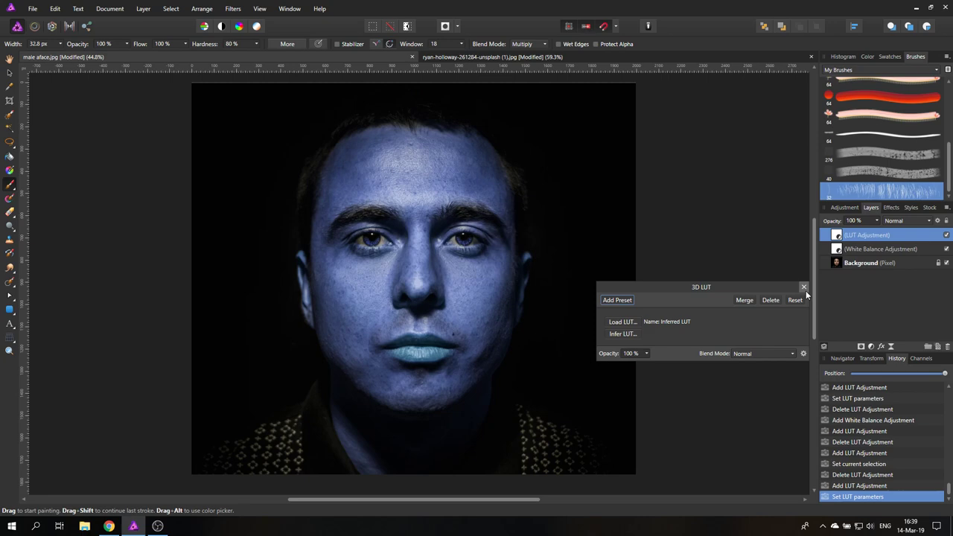
click(804, 286)
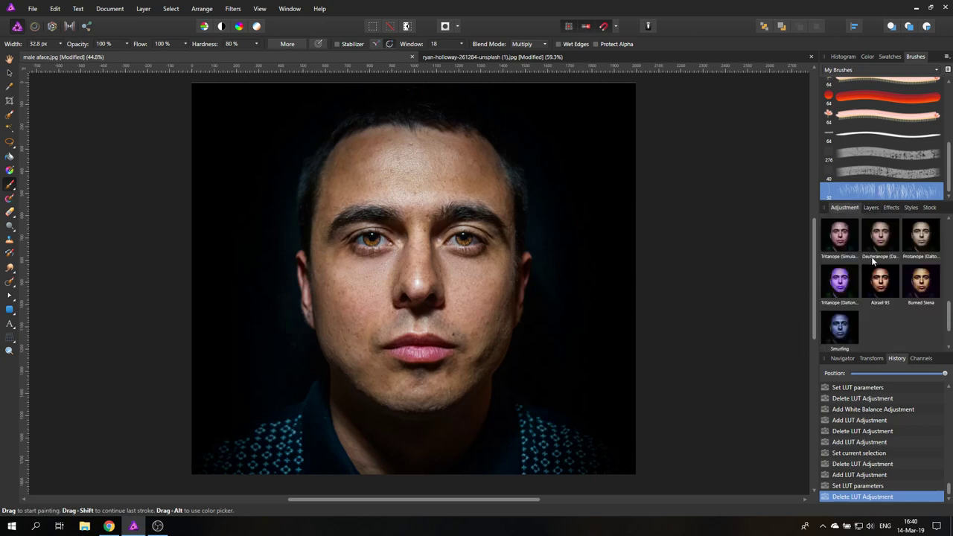
Step: Scroll the Adjustments panel to the saved blue LUT preset and apply it
scroll(down, 3)
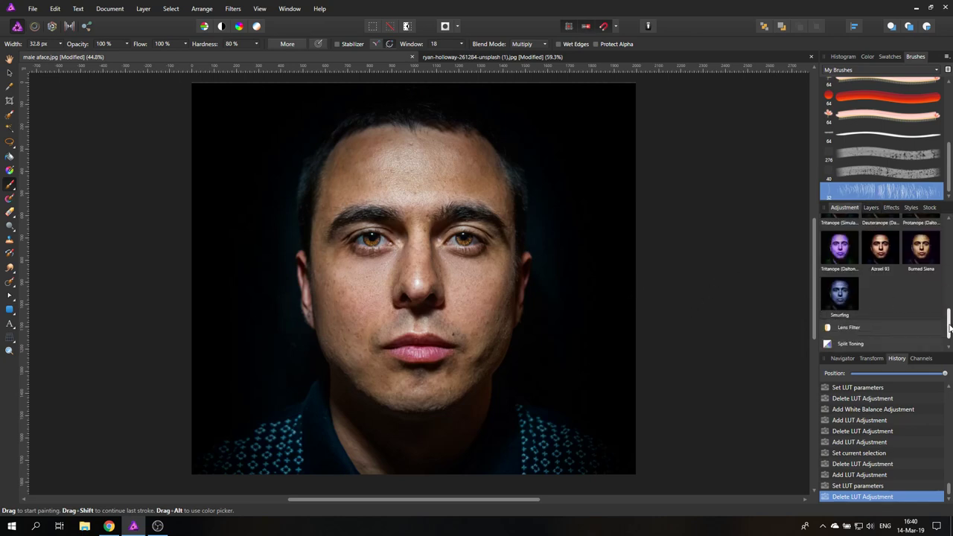
mouse_move(839, 291)
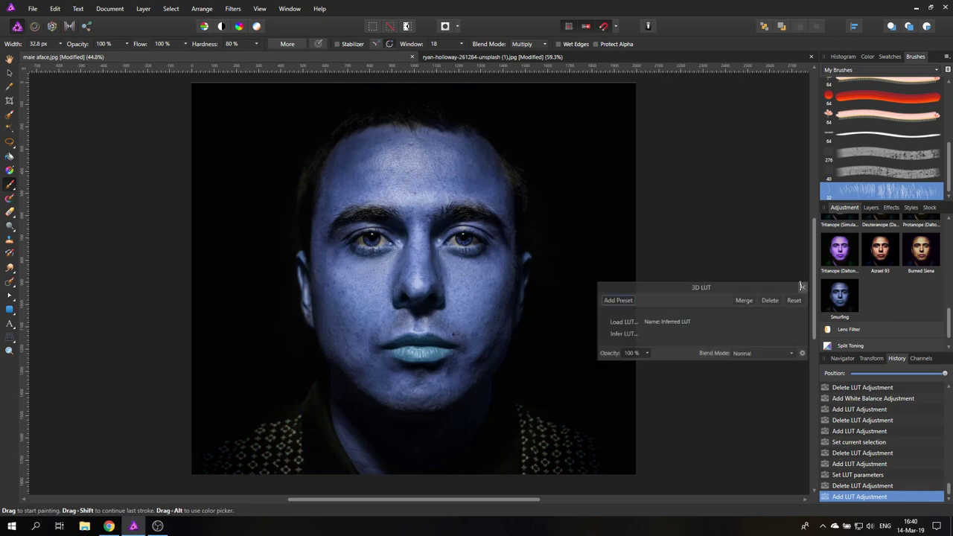
click(801, 288)
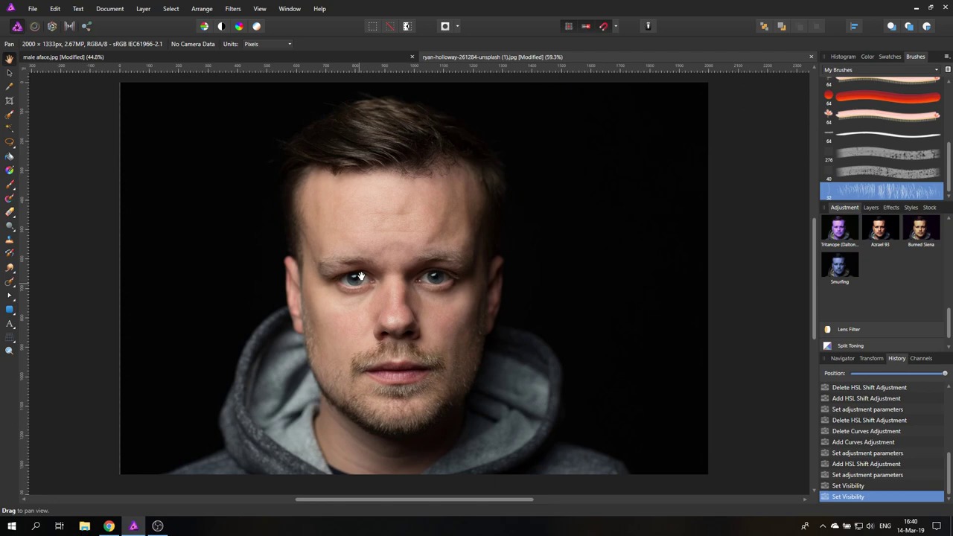
mouse_move(362, 275)
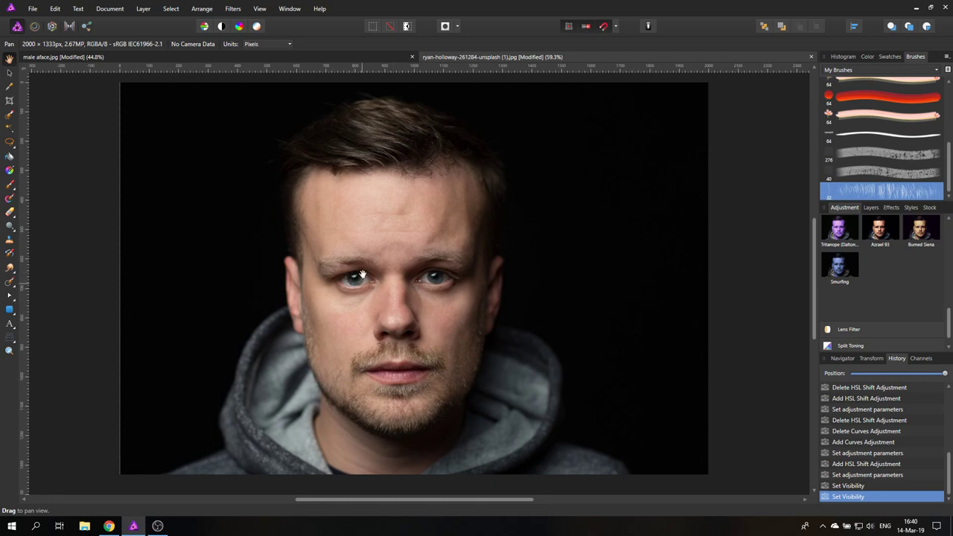
mouse_move(363, 280)
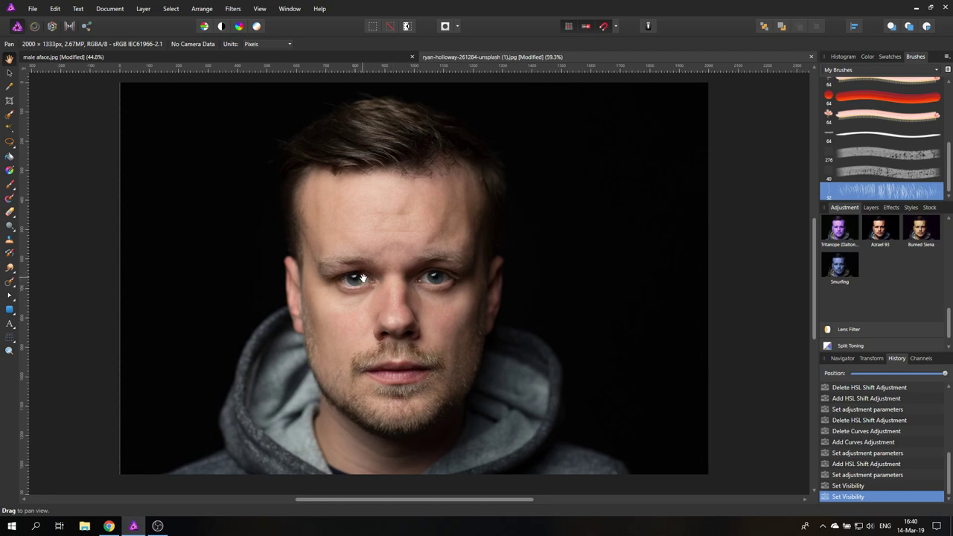
mouse_move(352, 274)
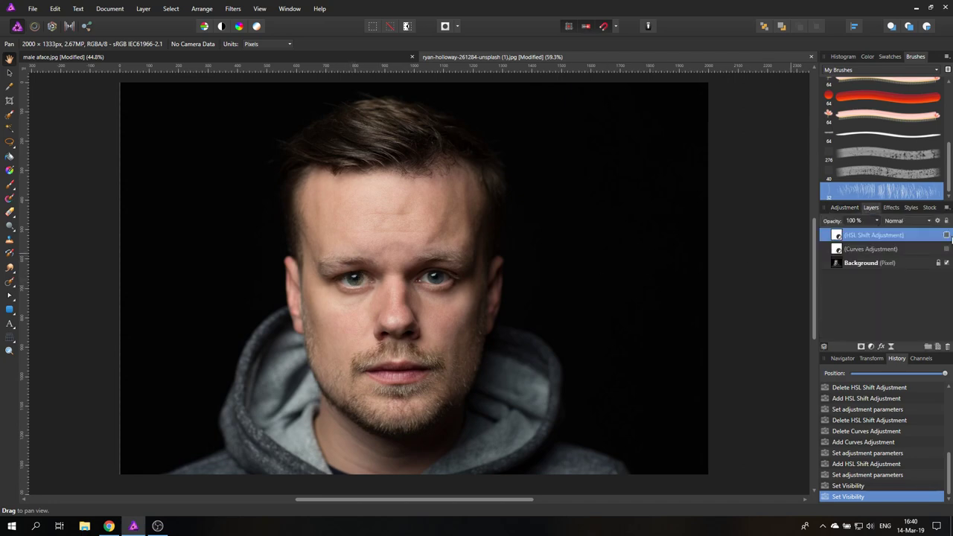
Step: Toggle the LUT layer visibility so the portrait shows natural colours
click(946, 235)
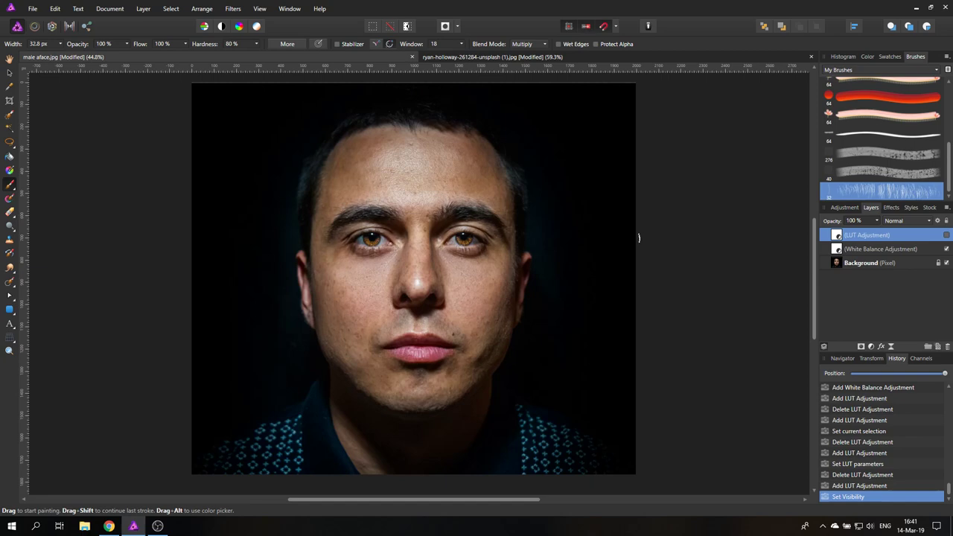
mouse_move(761, 252)
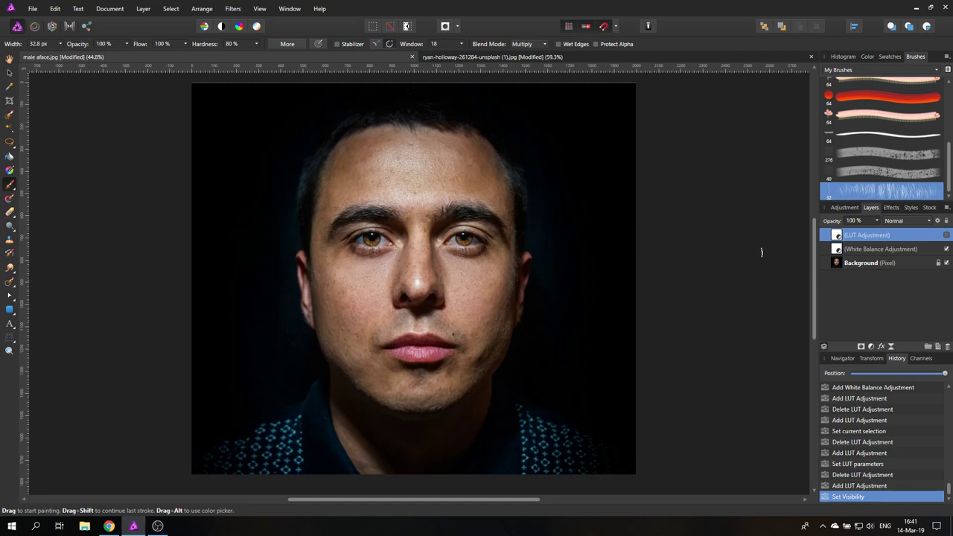
Step: Re-enable the blue LUT, add a mask layer and paint the grading off both eyes
click(946, 235)
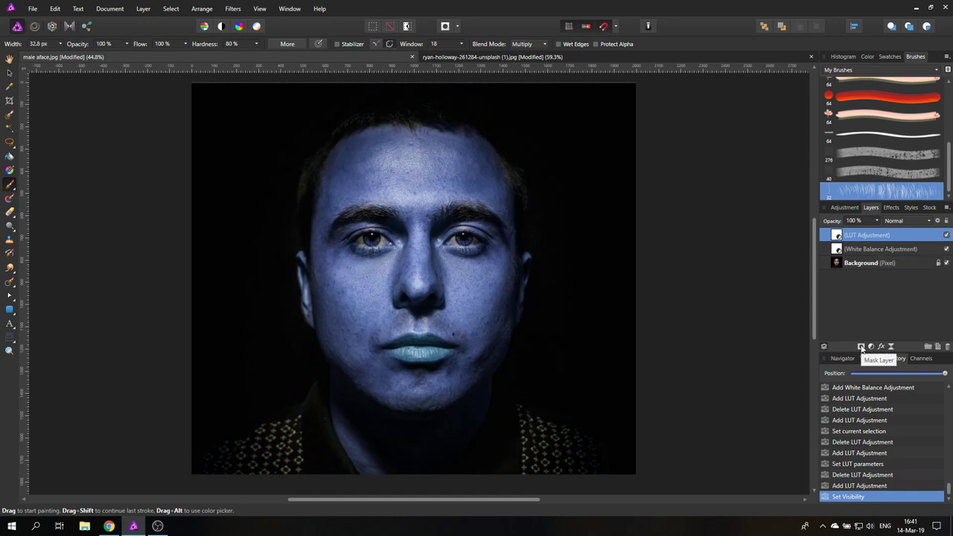
click(860, 345)
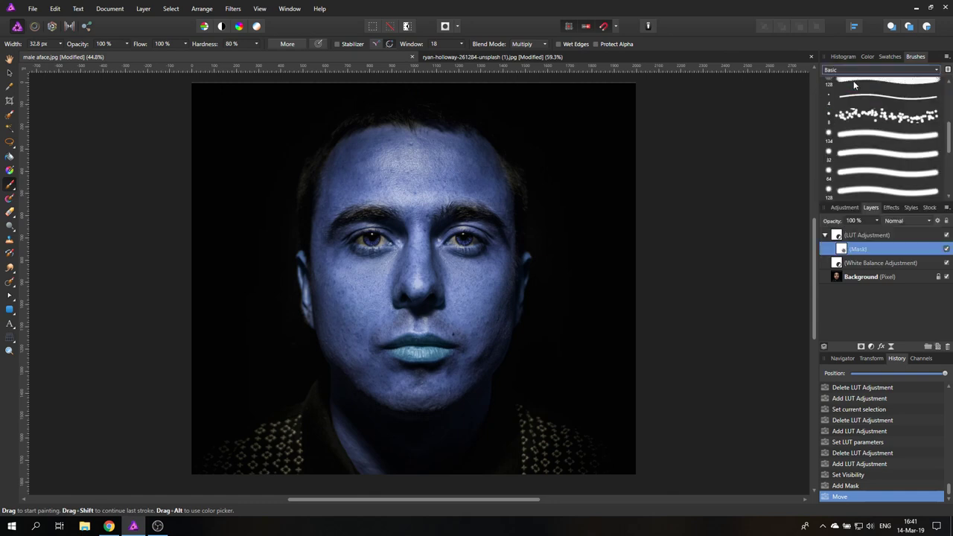
click(886, 134)
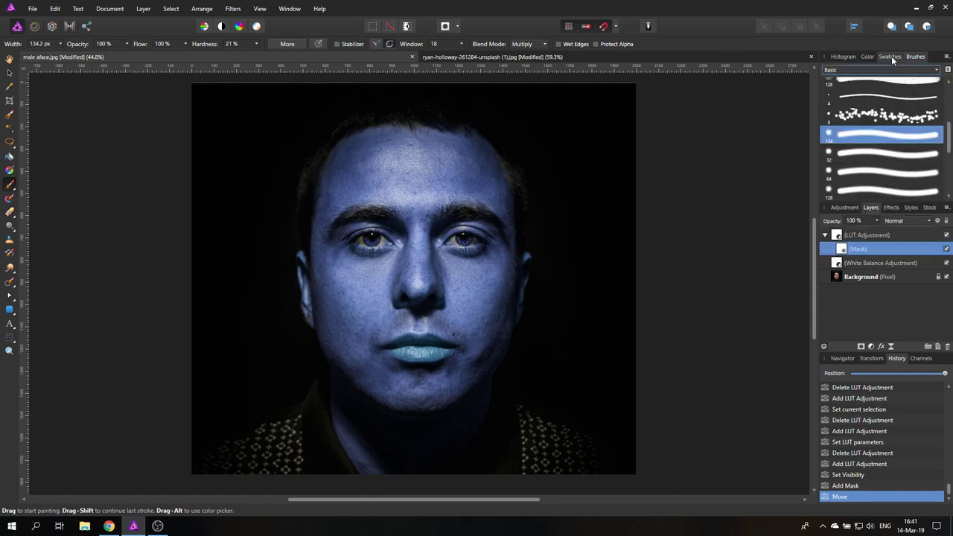
click(867, 57)
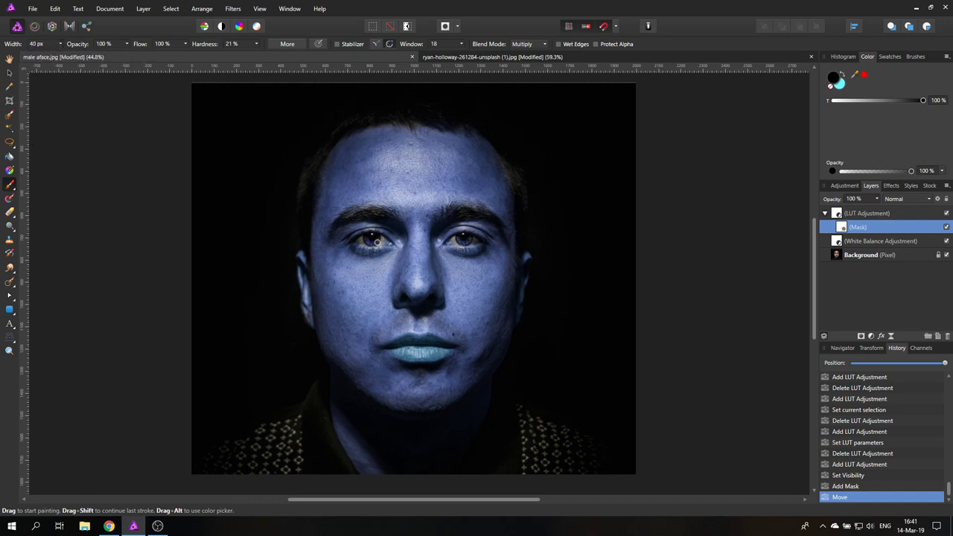
drag(387, 246, 375, 239)
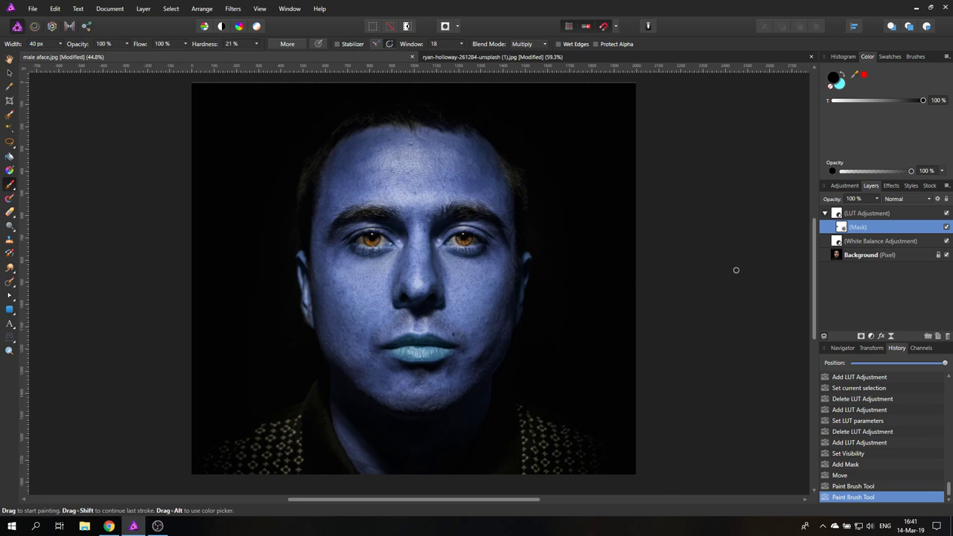
mouse_move(733, 248)
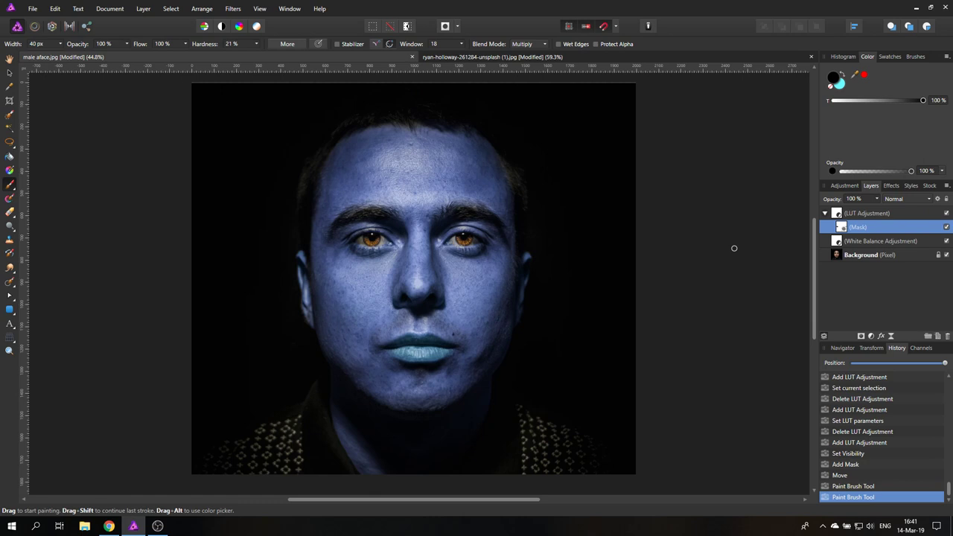
mouse_move(748, 244)
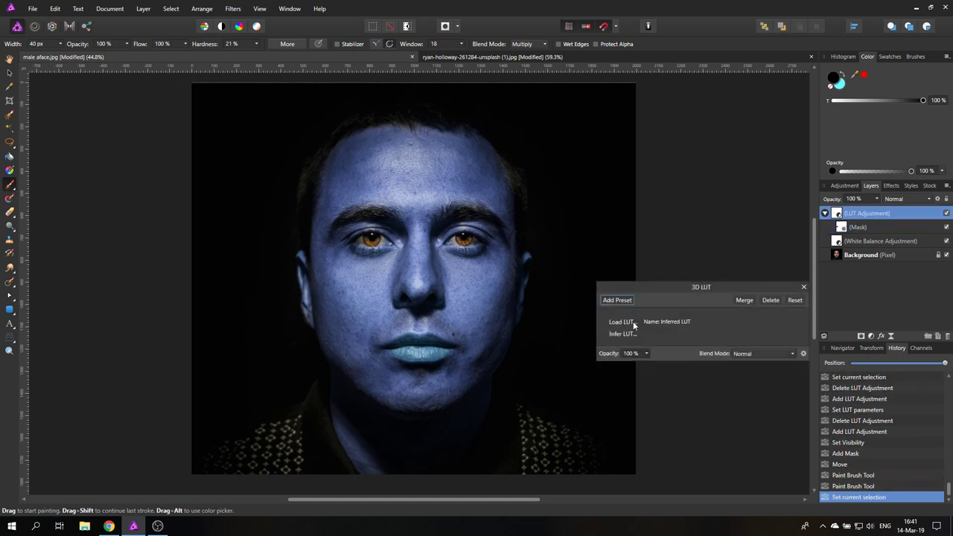
mouse_move(631, 326)
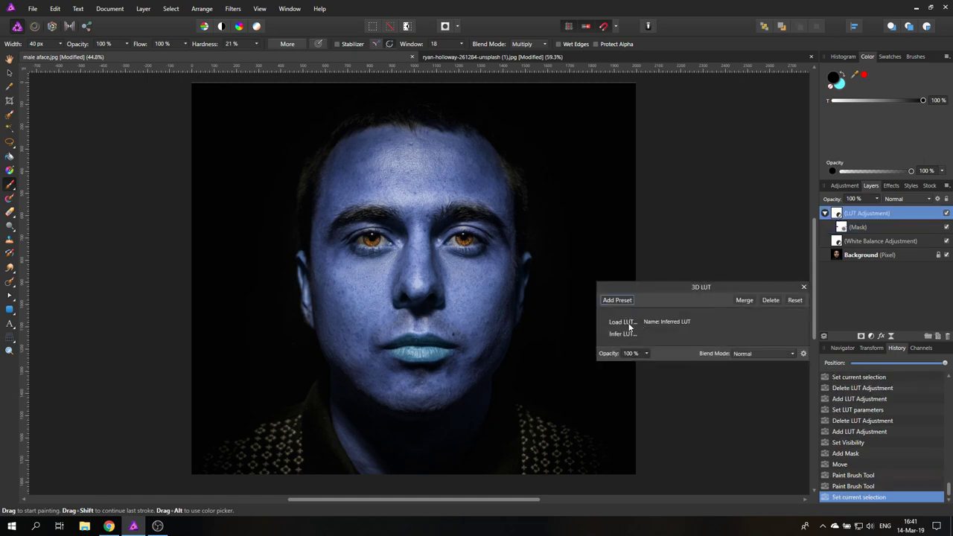
Step: Load Cobi 3.CUBE from the 35 Free LUTs folder into the LUT adjustment
click(622, 322)
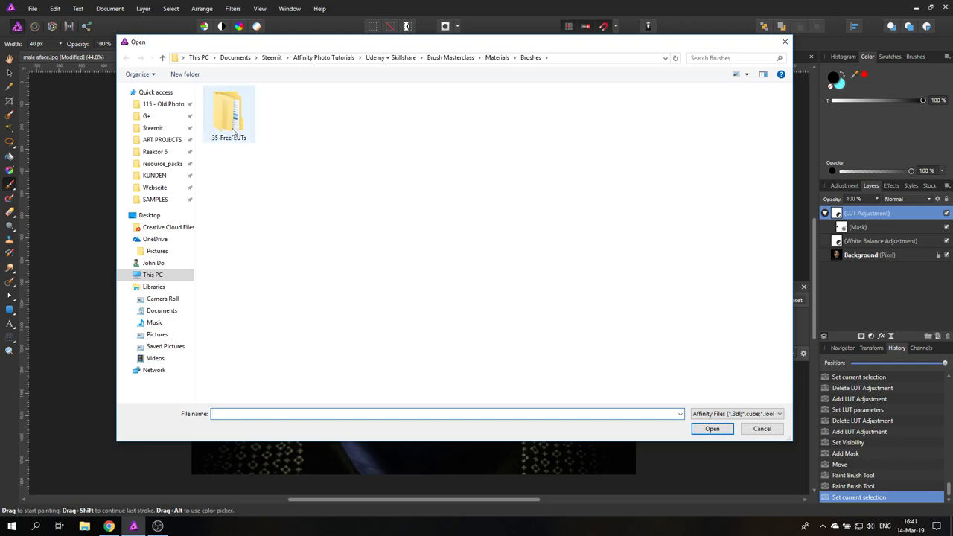
double_click(229, 113)
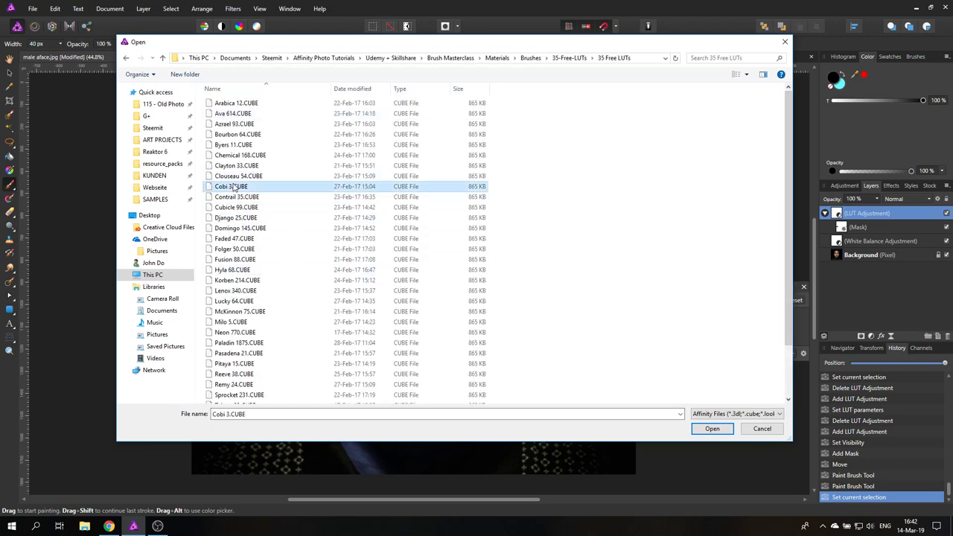
click(711, 429)
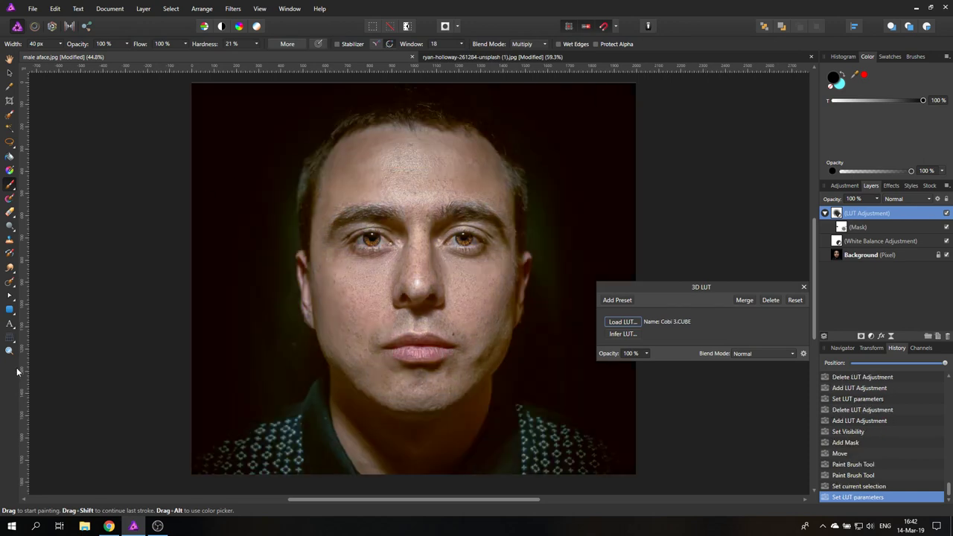
mouse_move(420, 179)
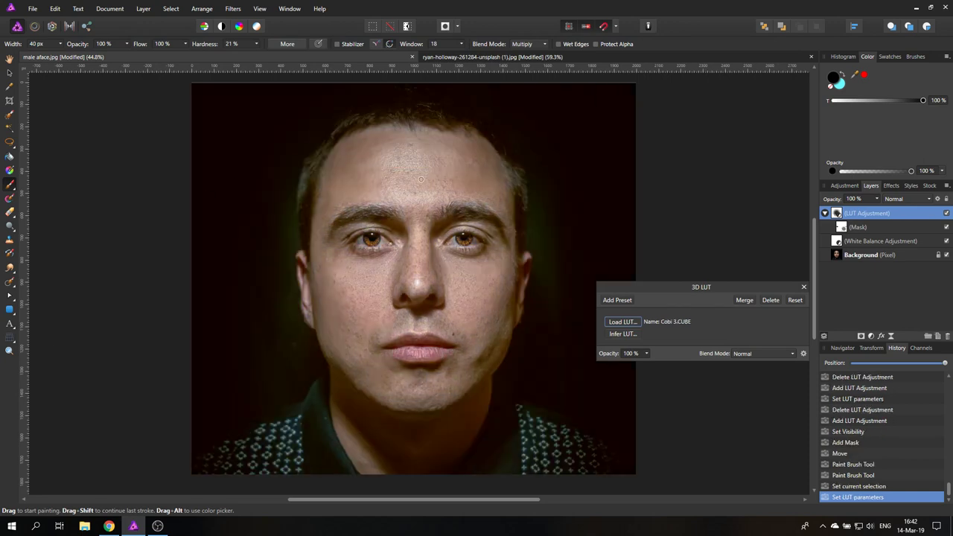